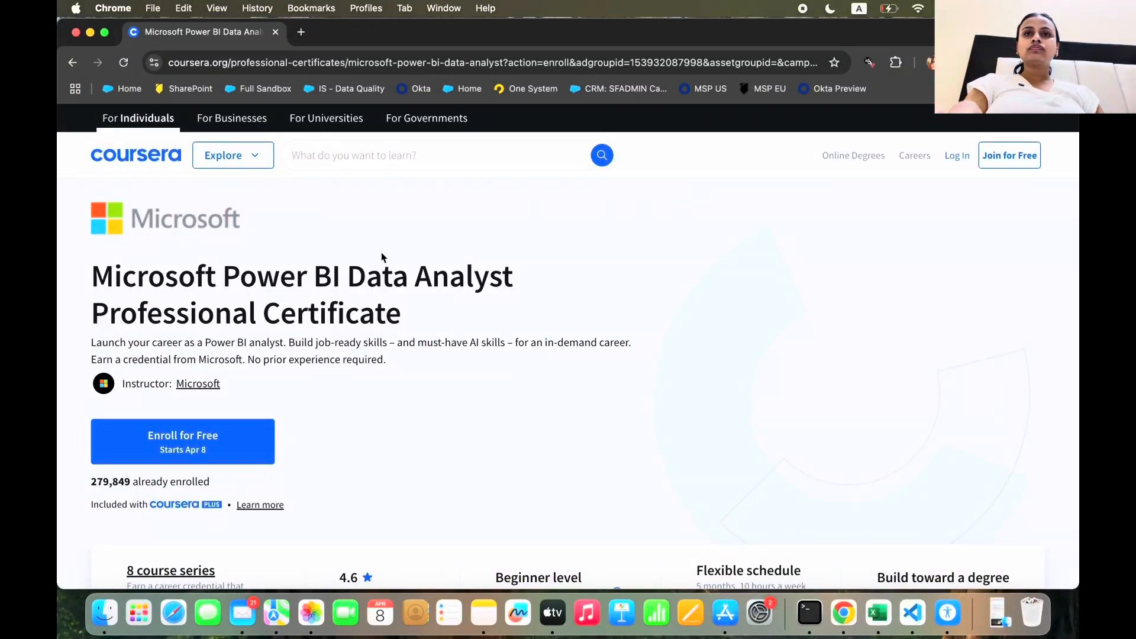
mouse_move(297, 246)
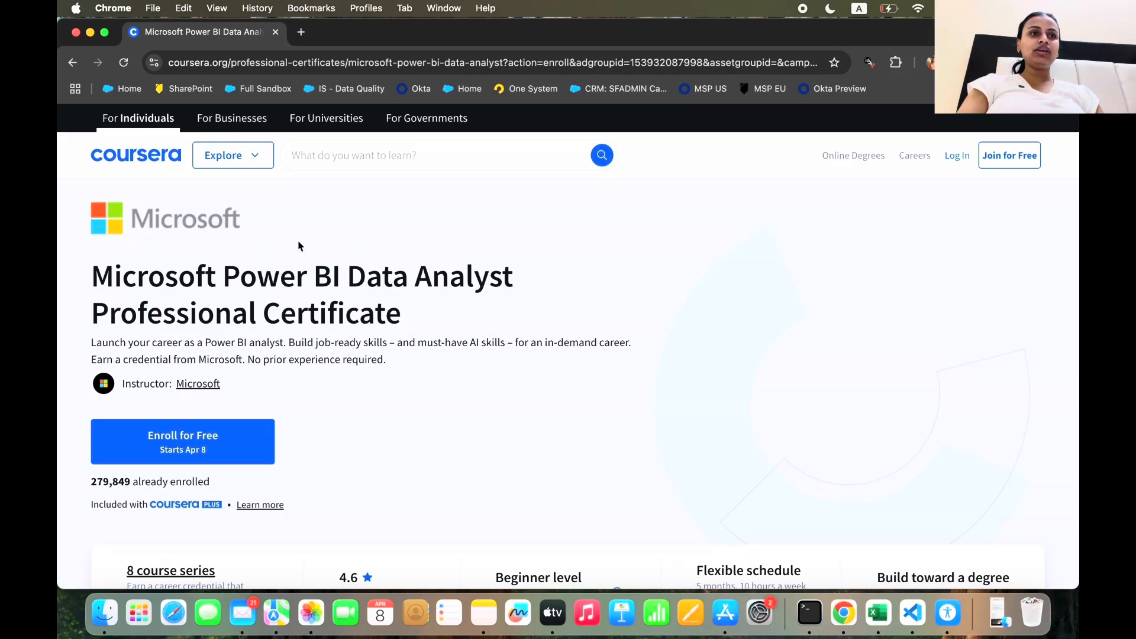
Reach Skills you'll gain and expand 'View all skills' to list every skill covered
scroll(down, 3)
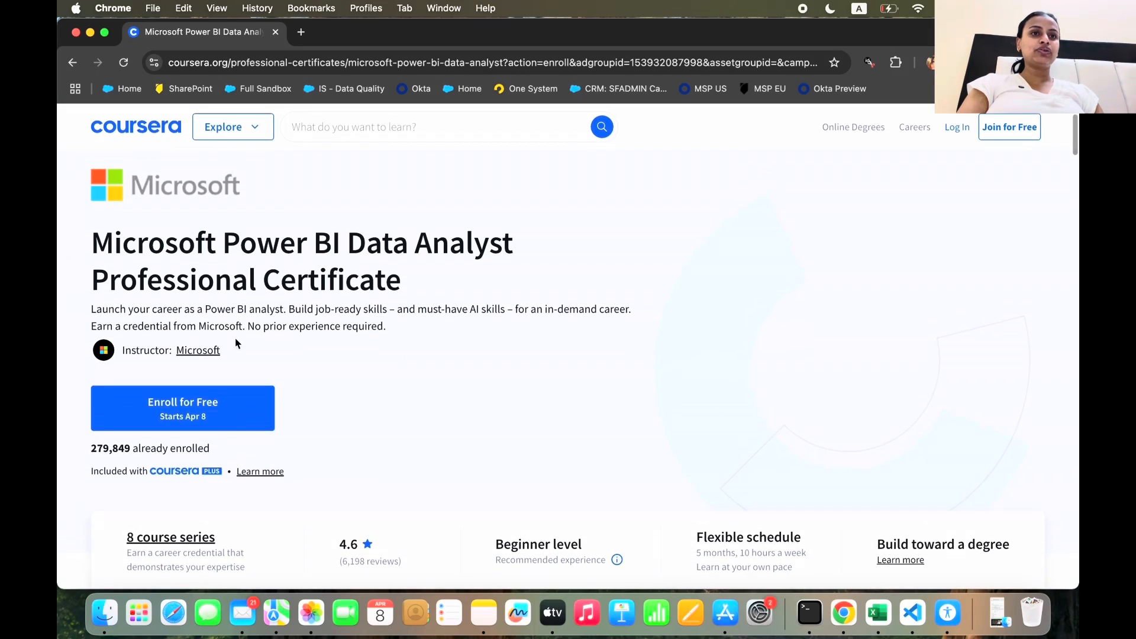
scroll(down, 3)
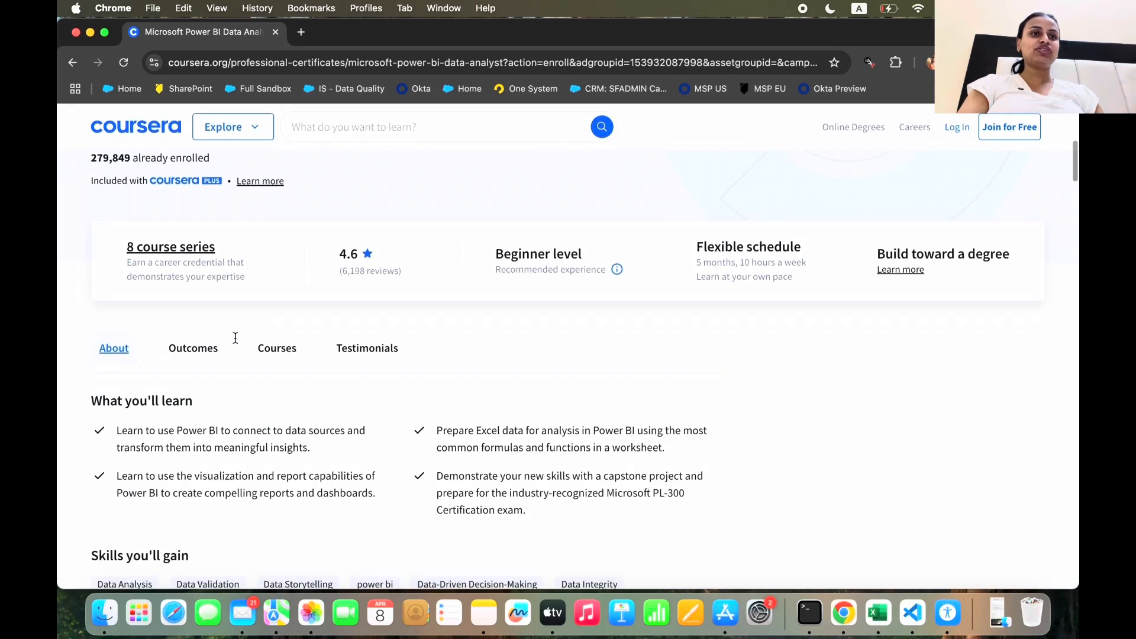
scroll(down, 3)
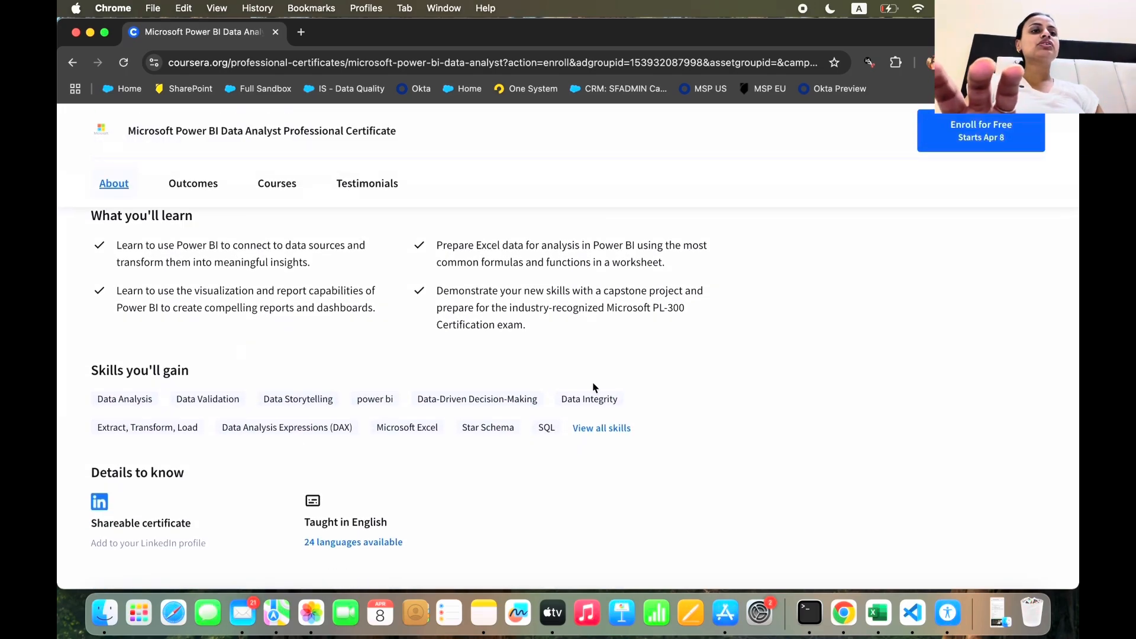
click(601, 427)
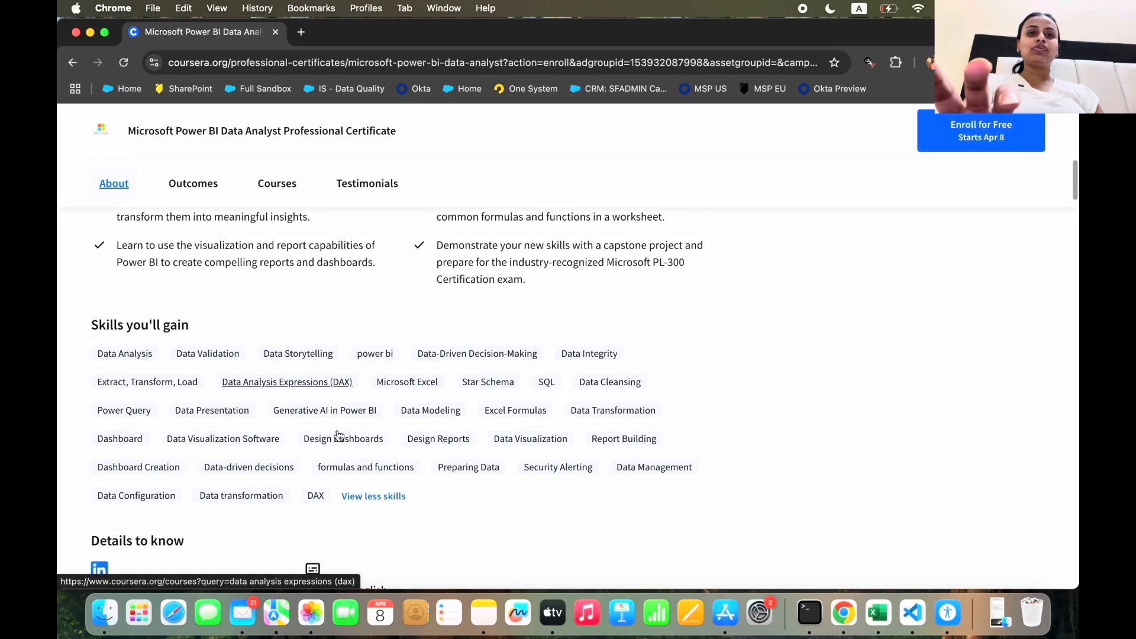
scroll(down, 3)
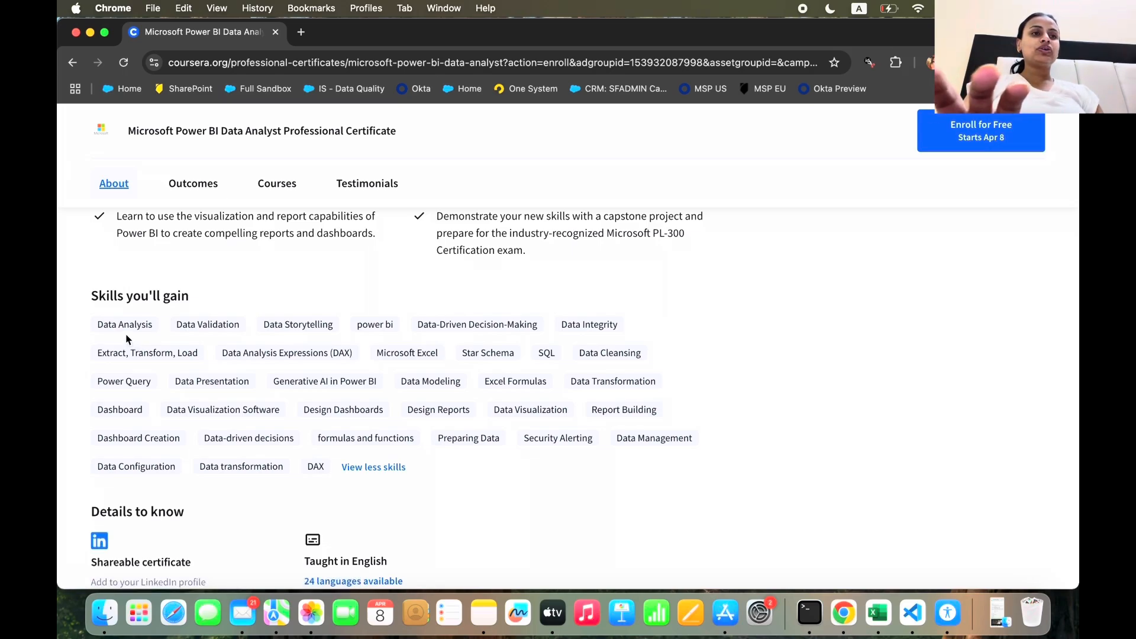
scroll(up, 3)
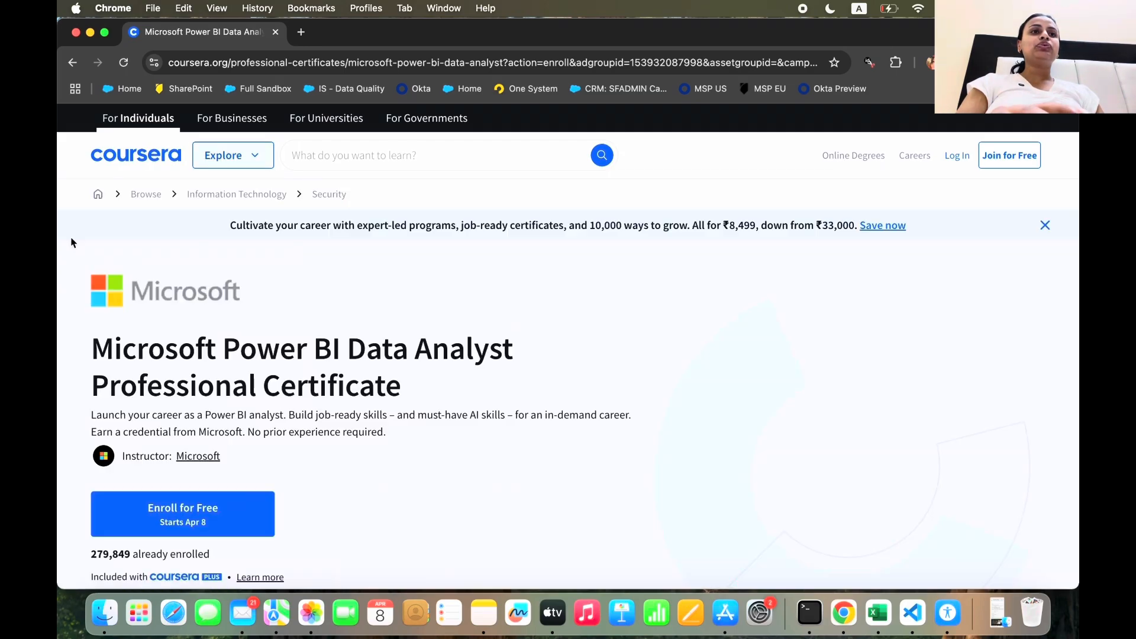
scroll(down, 3)
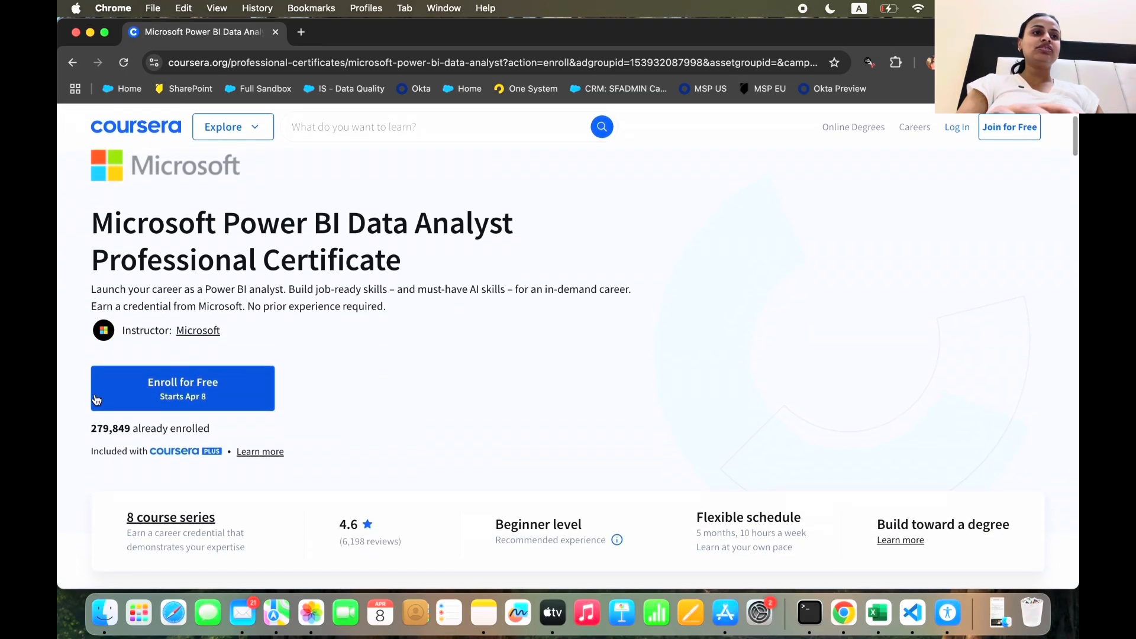
mouse_move(158, 438)
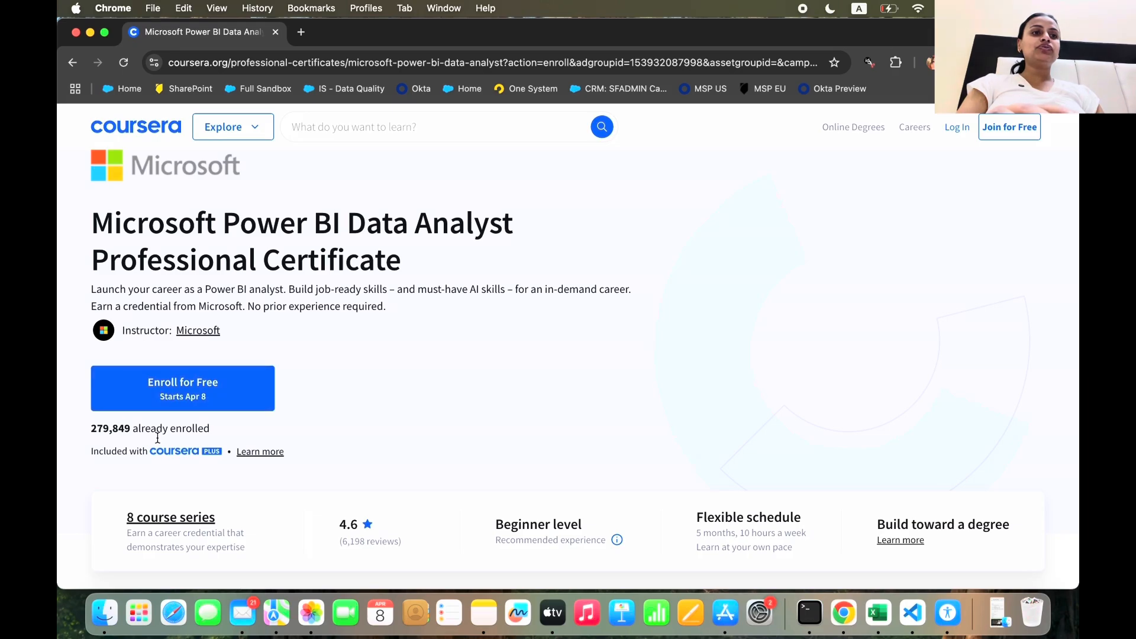
scroll(down, 3)
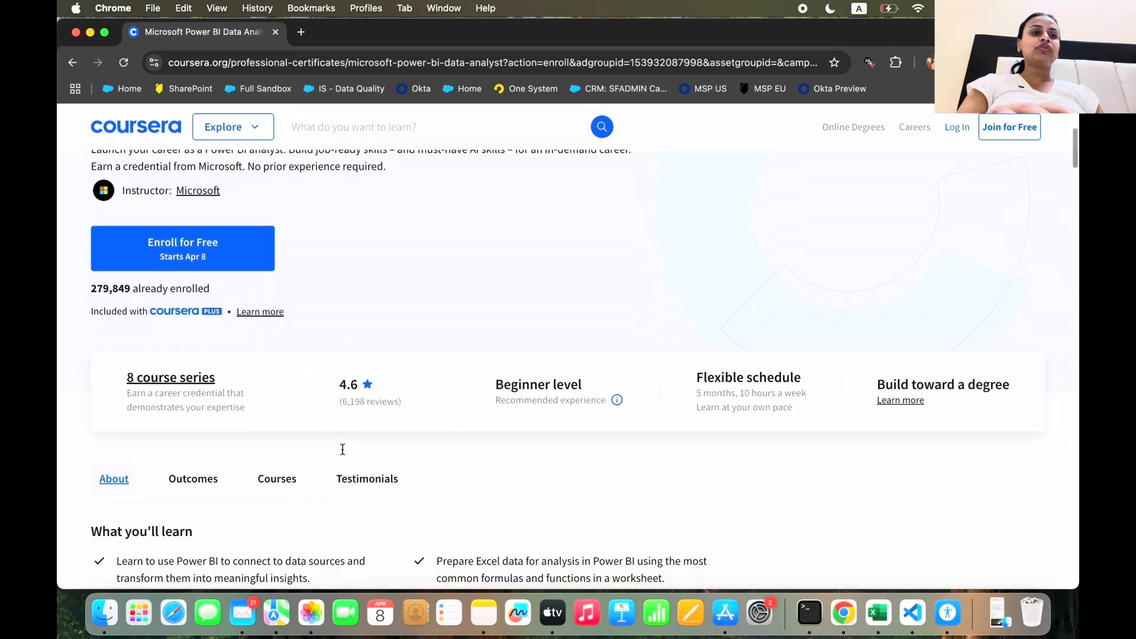
scroll(down, 3)
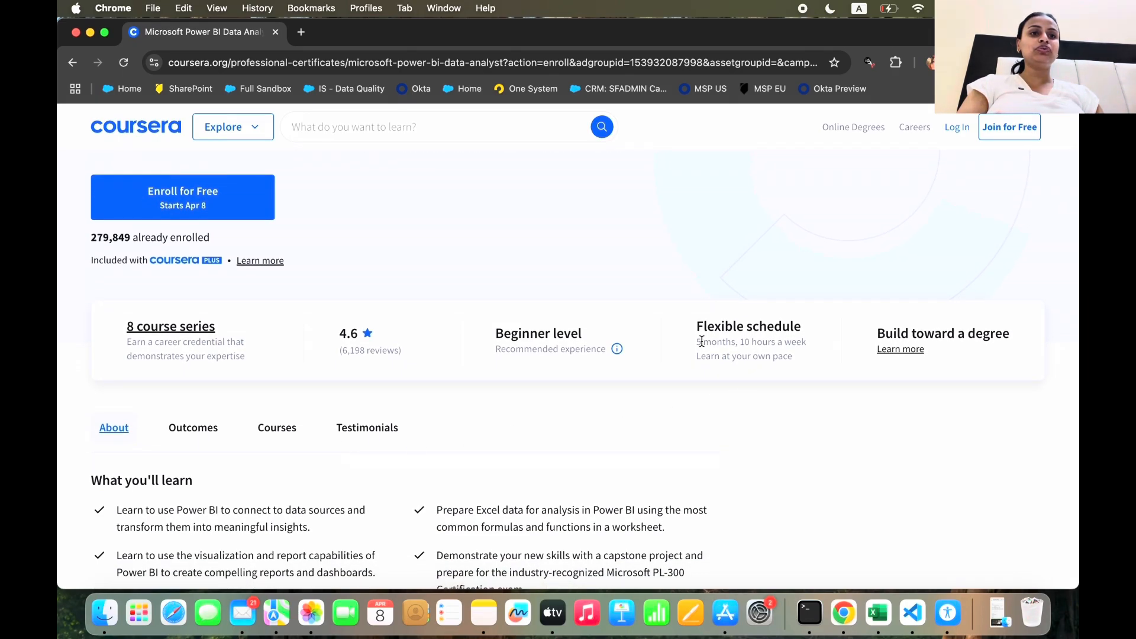
mouse_move(689, 348)
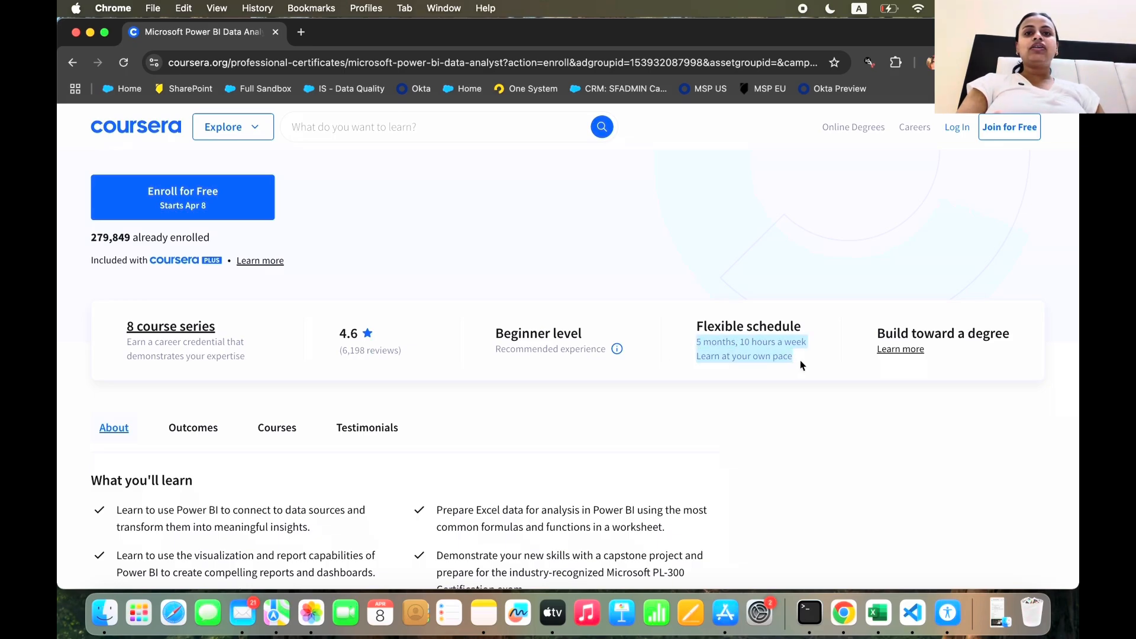
scroll(down, 3)
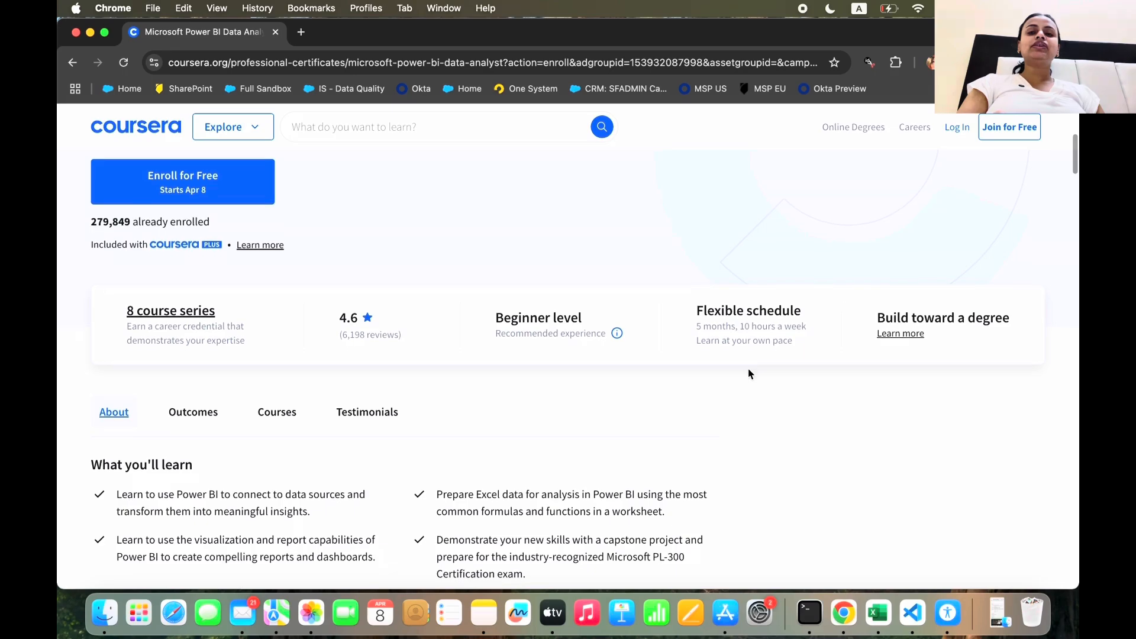
scroll(down, 3)
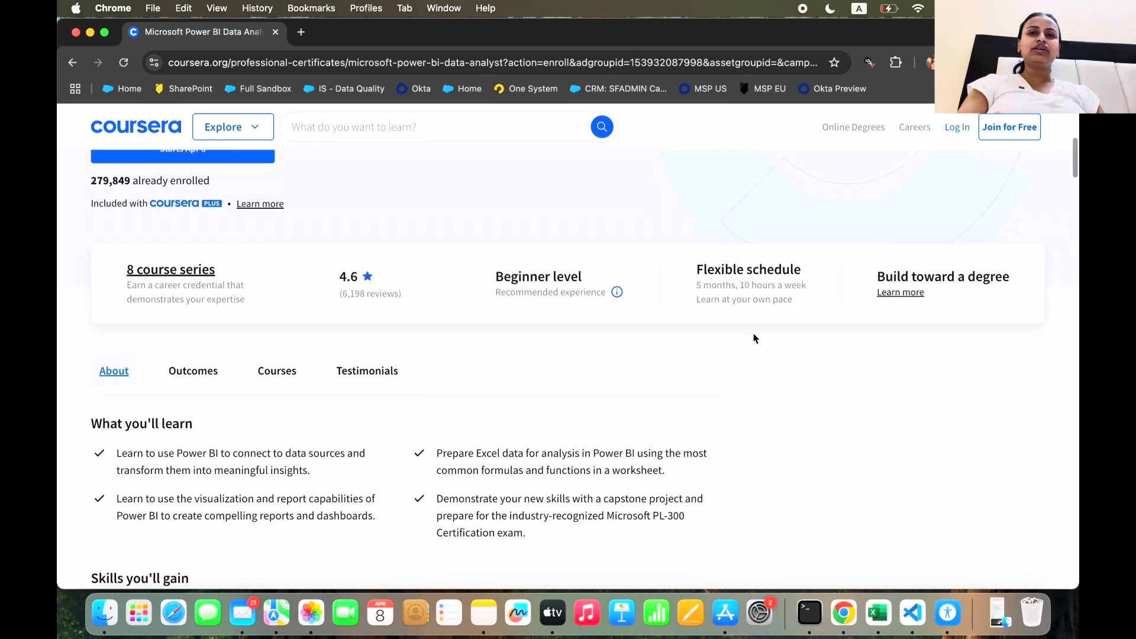
scroll(down, 3)
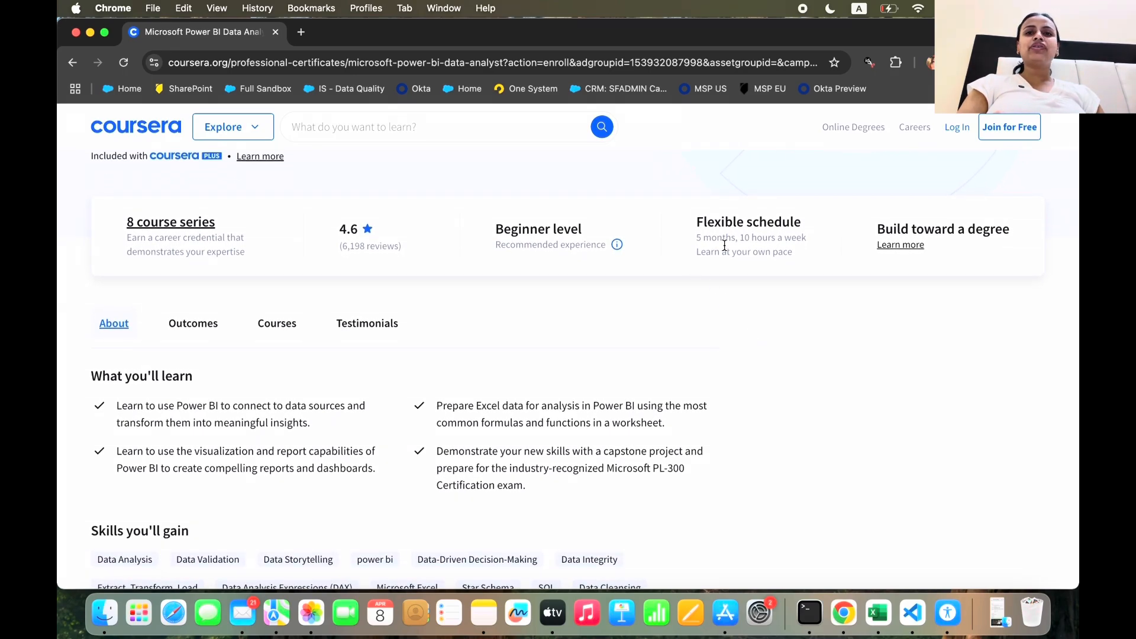
scroll(up, 3)
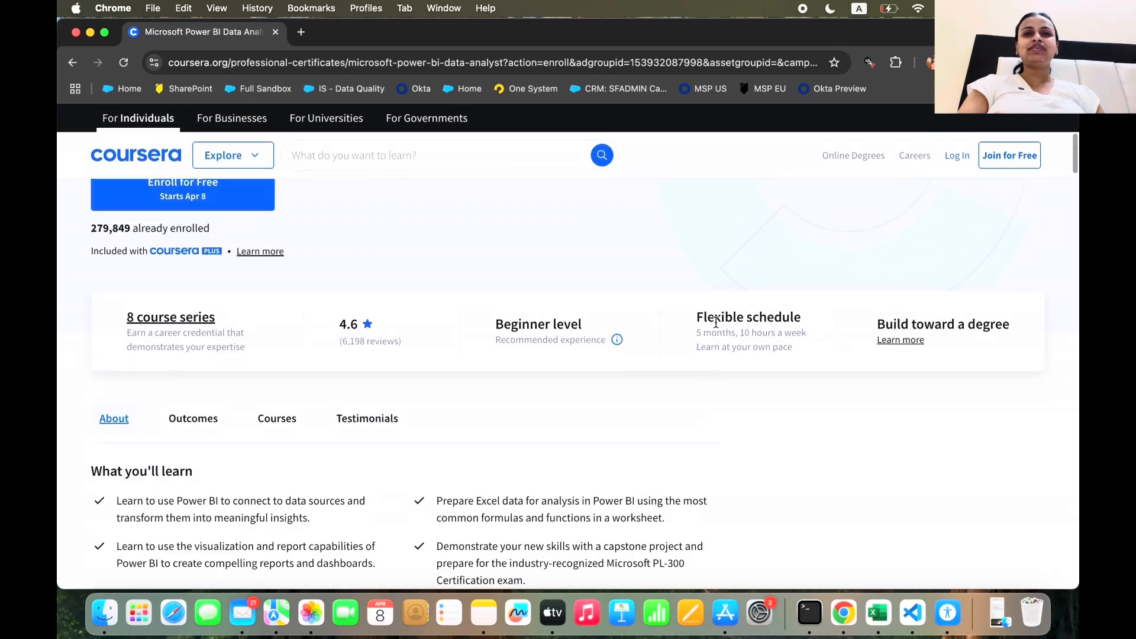
scroll(up, 3)
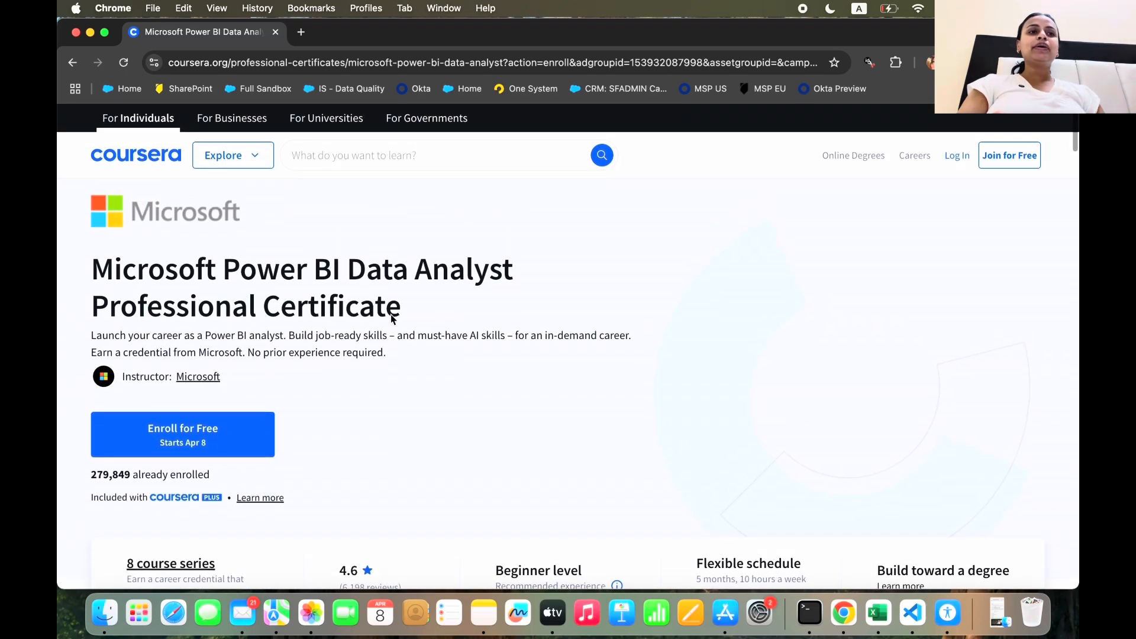
scroll(down, 3)
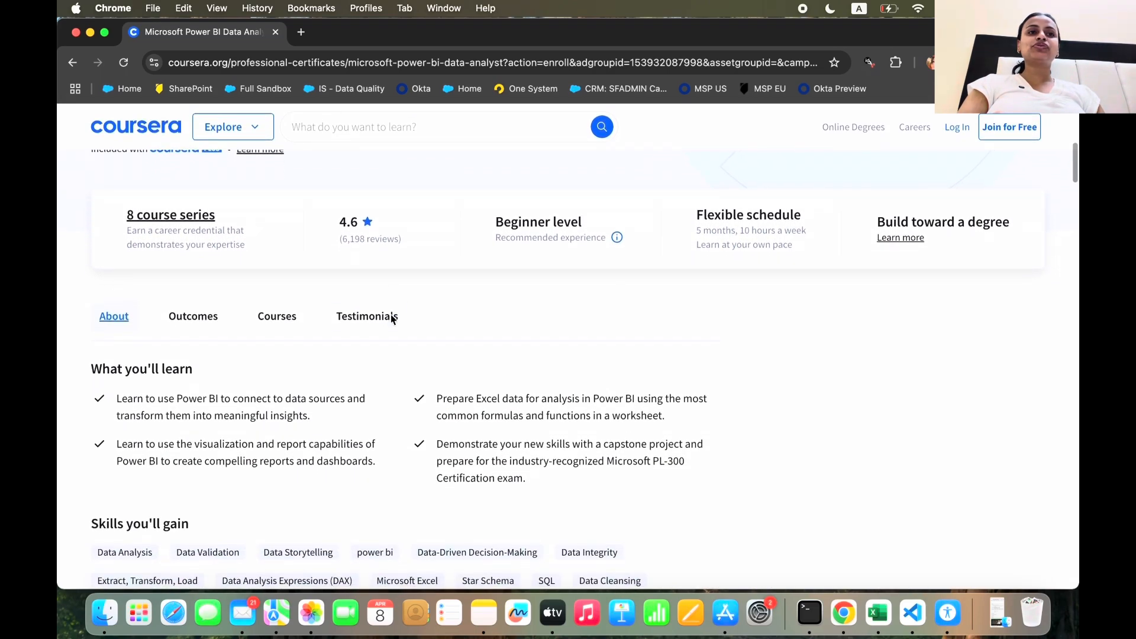
scroll(down, 3)
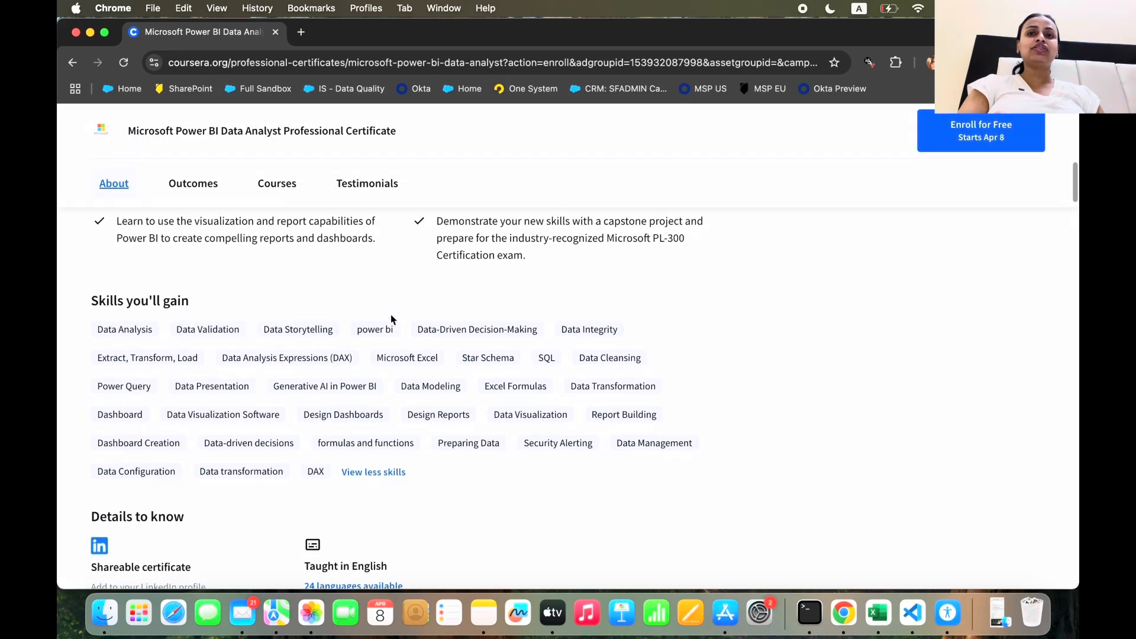
scroll(up, 3)
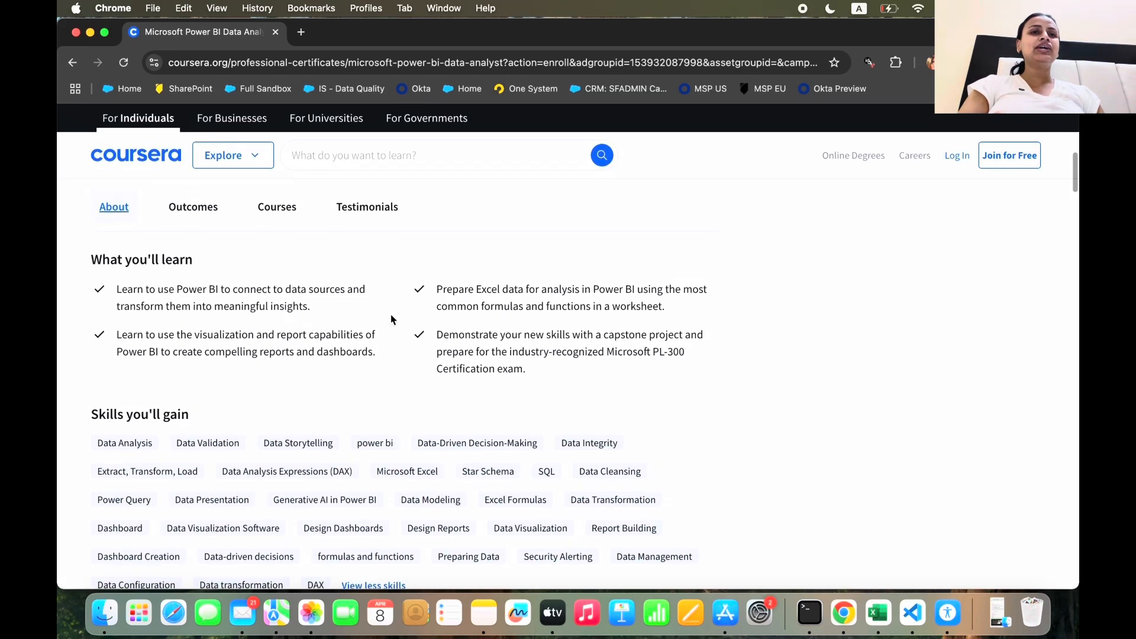
scroll(down, 3)
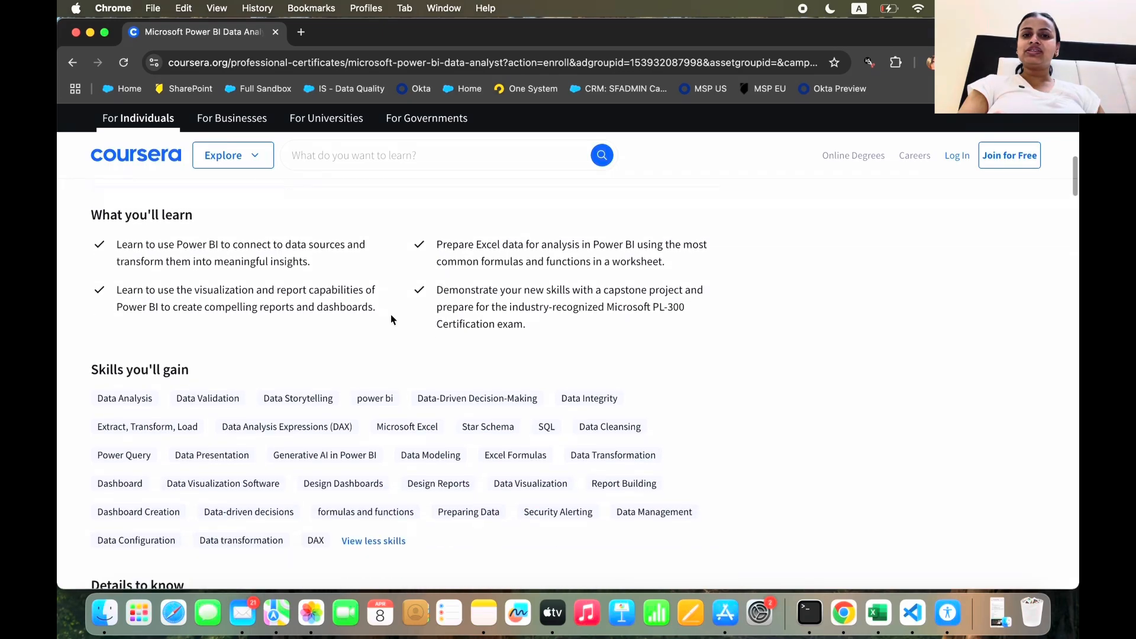
scroll(up, 3)
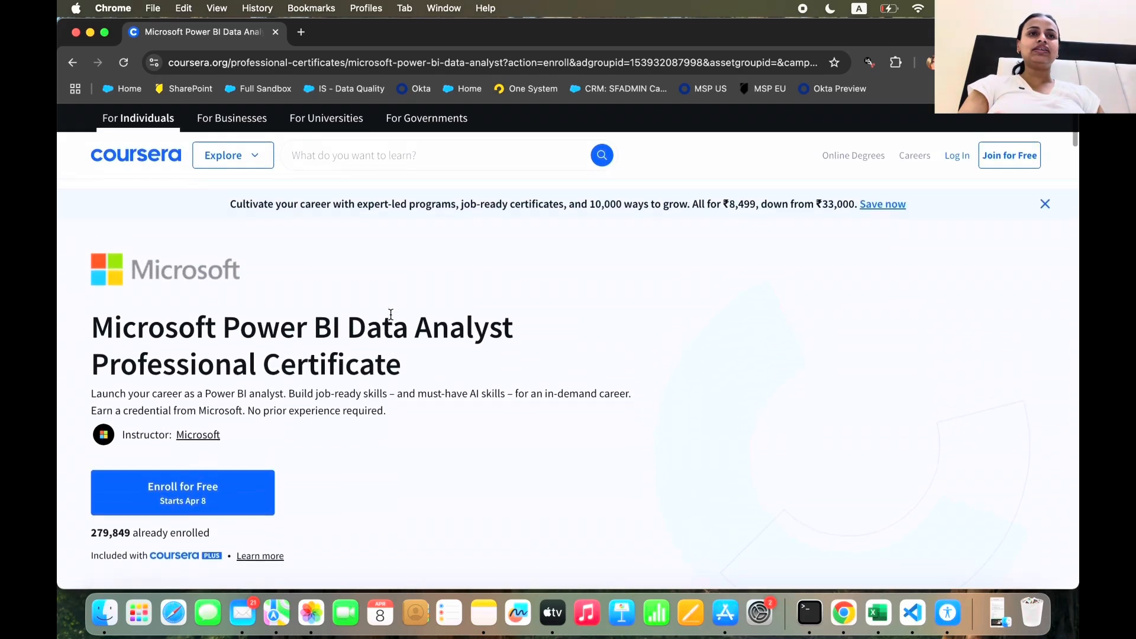
Scroll through the skills list and Details to know, then back toward the 8-course summary bar
scroll(down, 3)
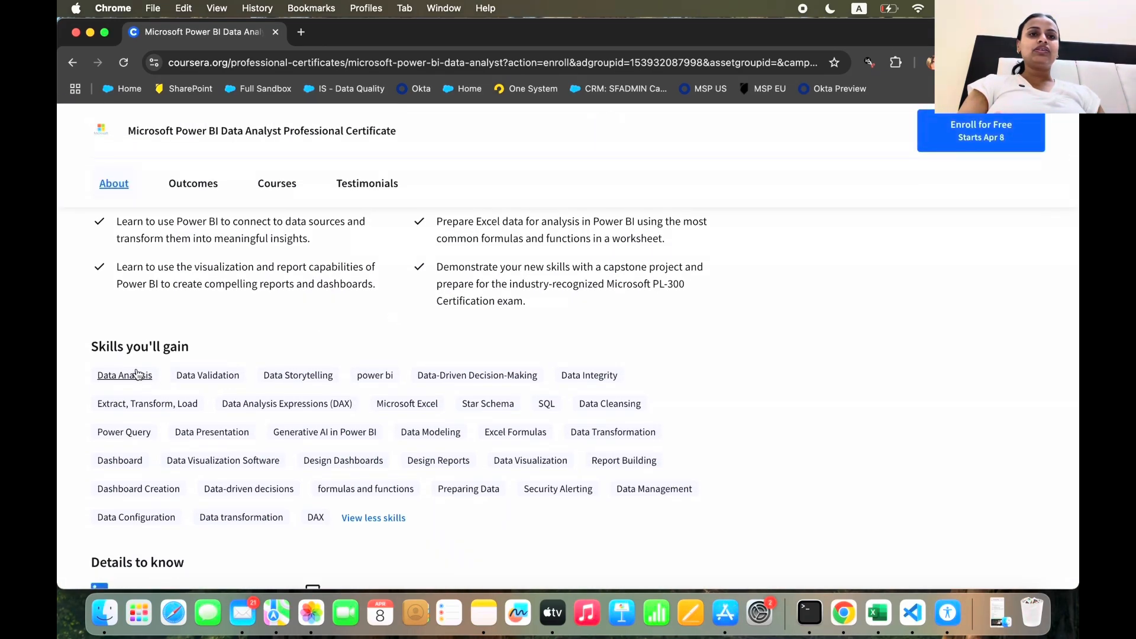
mouse_move(207, 375)
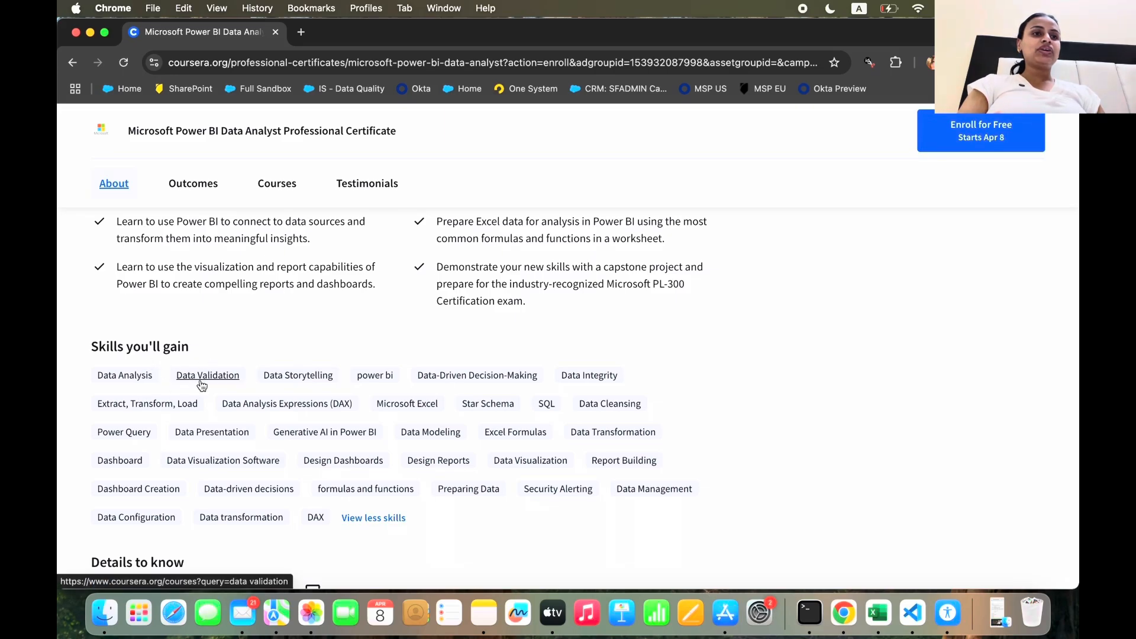
mouse_move(375, 375)
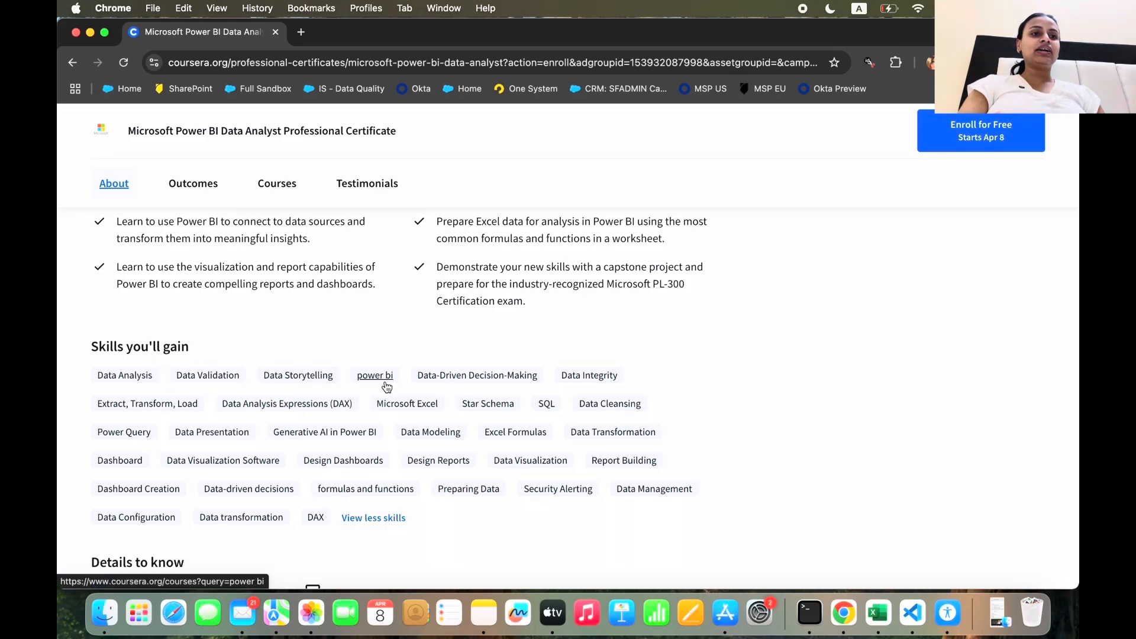
mouse_move(589, 375)
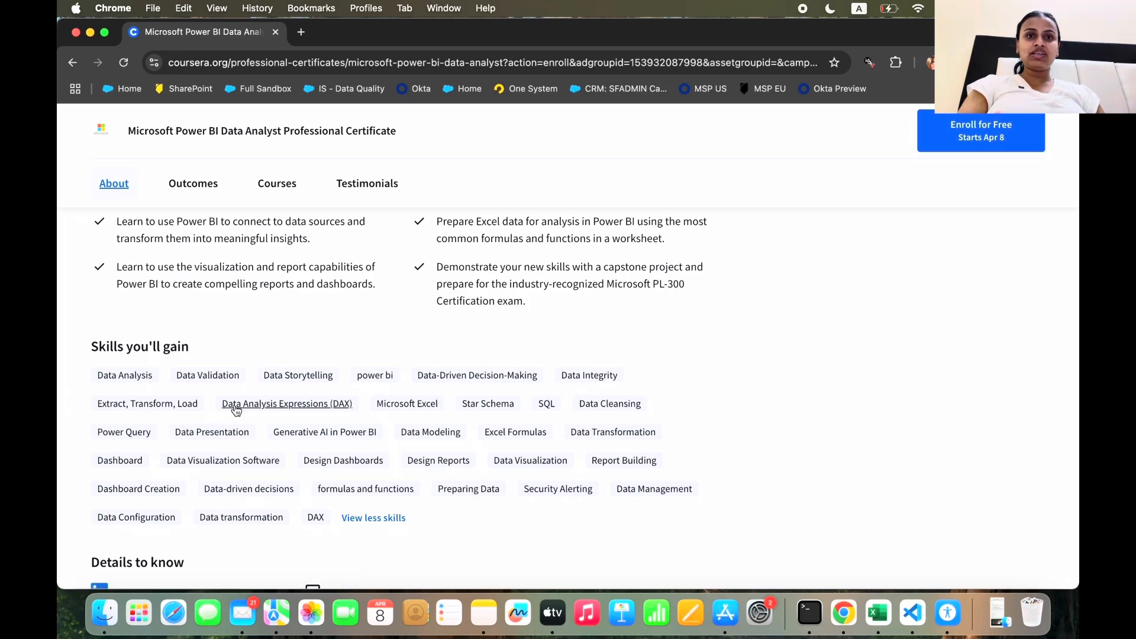
mouse_move(299, 416)
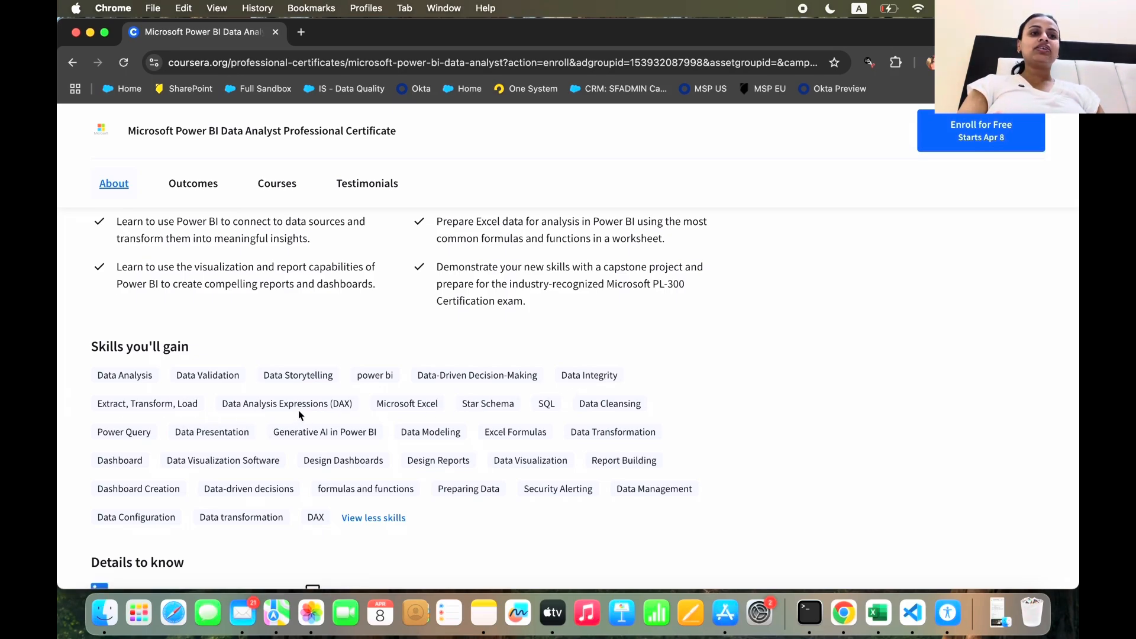
mouse_move(286, 403)
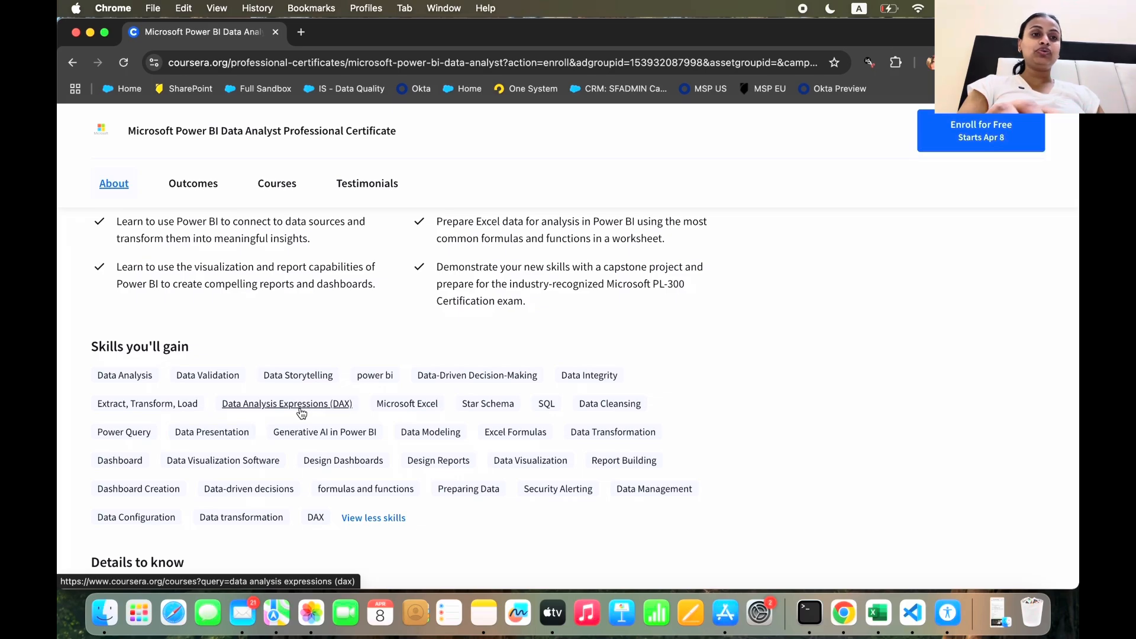
mouse_move(423, 417)
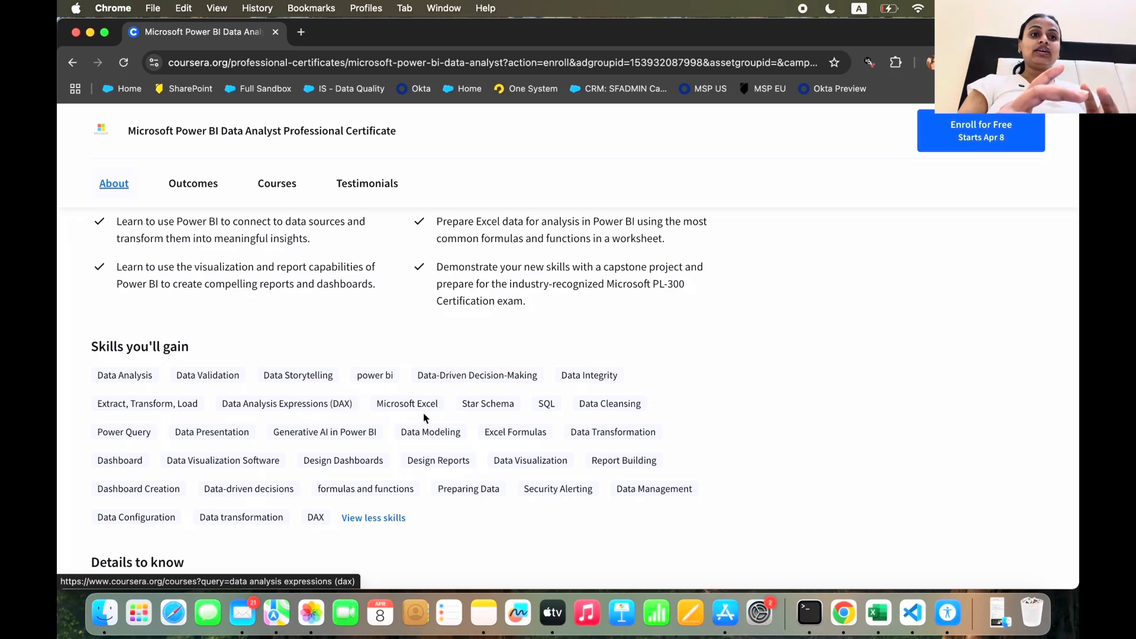
mouse_move(546, 412)
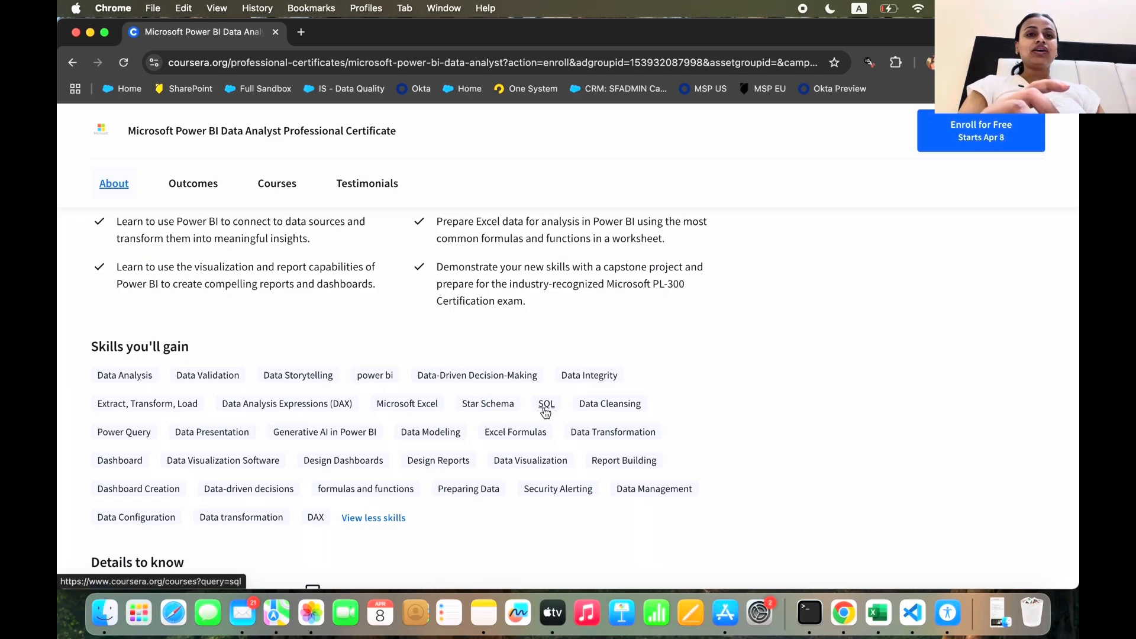
scroll(down, 3)
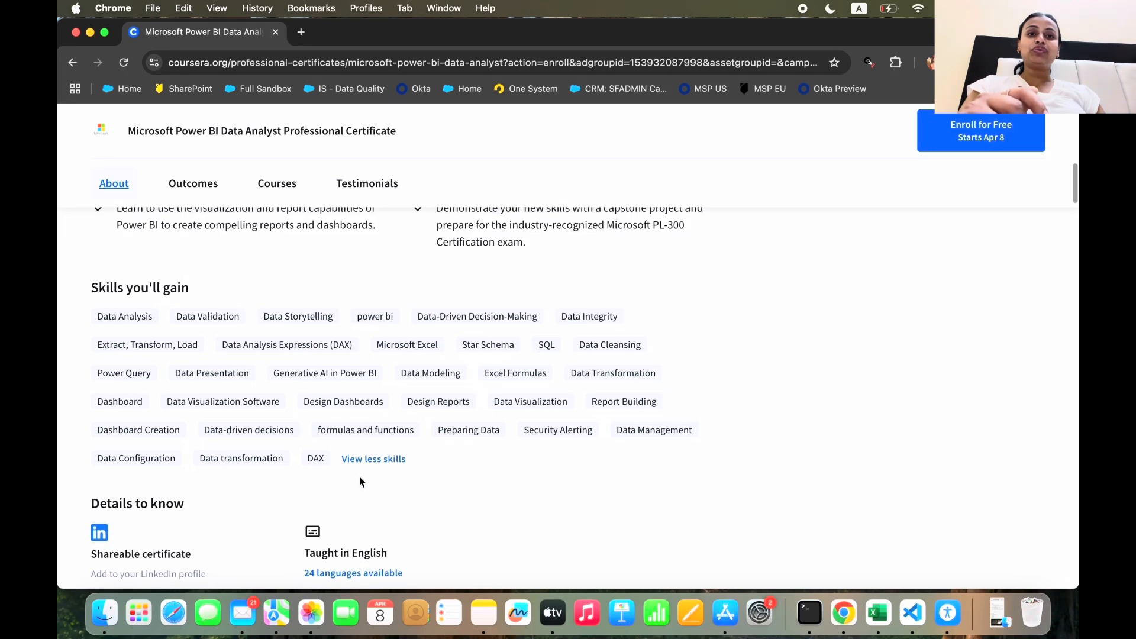
scroll(up, 3)
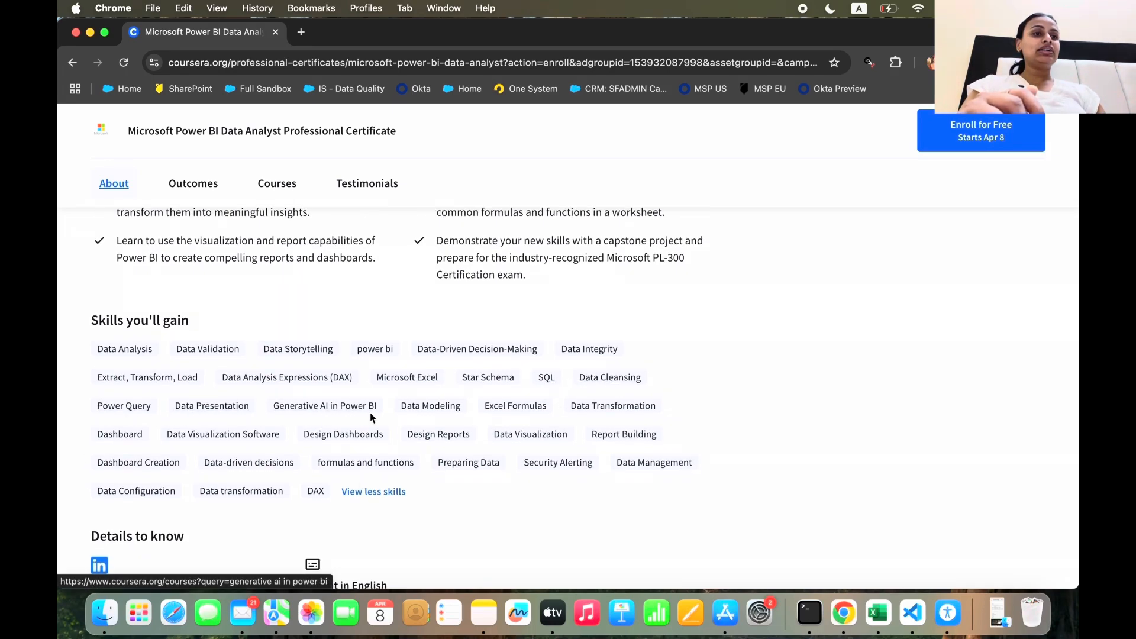
scroll(down, 3)
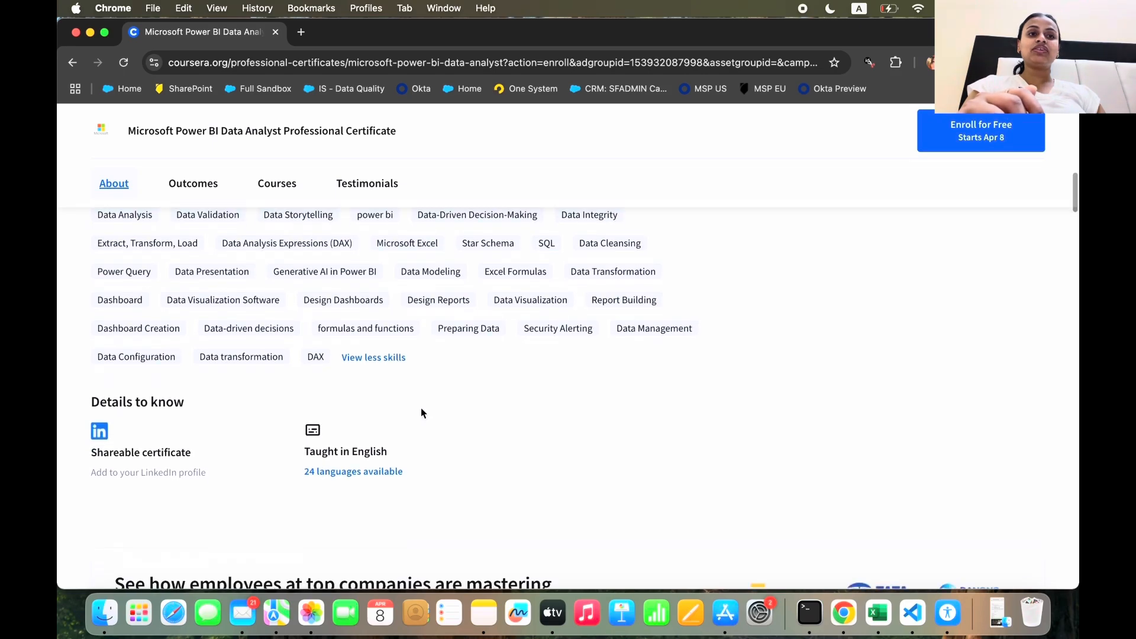
scroll(down, 3)
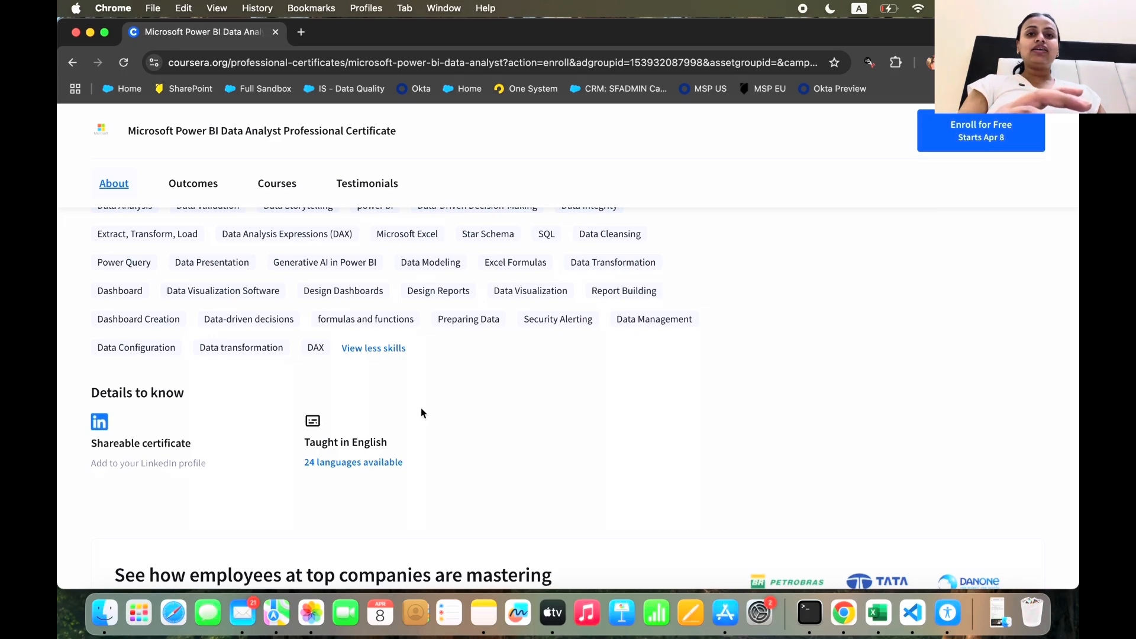
scroll(down, 3)
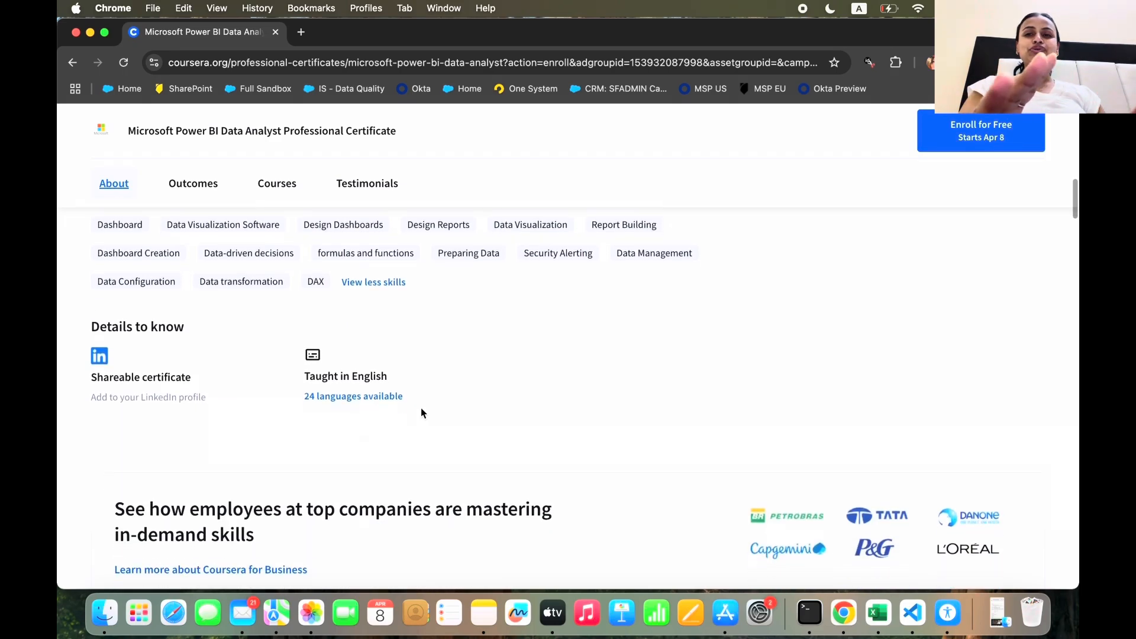
scroll(down, 3)
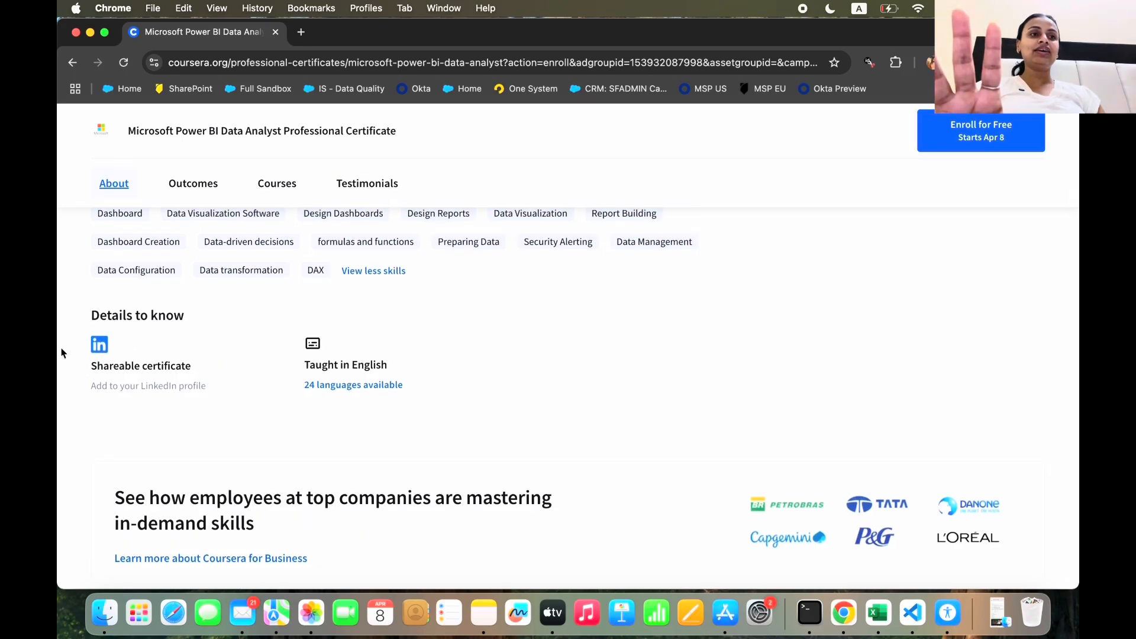
scroll(up, 3)
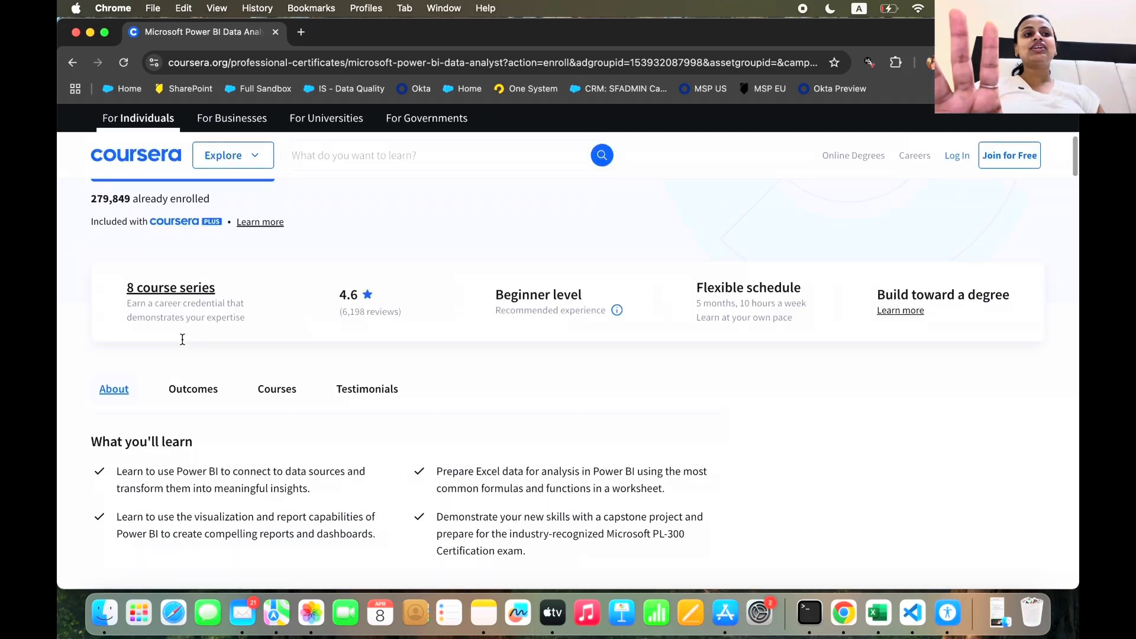
Review the summary bar (4.6 rating, Beginner, Flexible schedule, degree pathway) and reach the Courses section
scroll(up, 3)
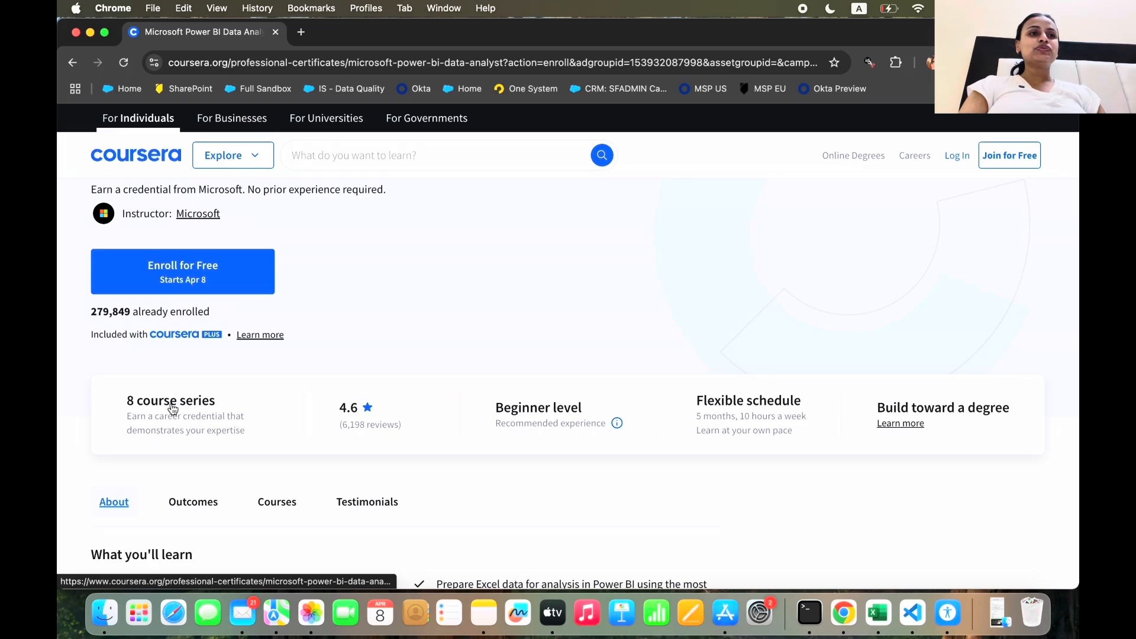
scroll(down, 3)
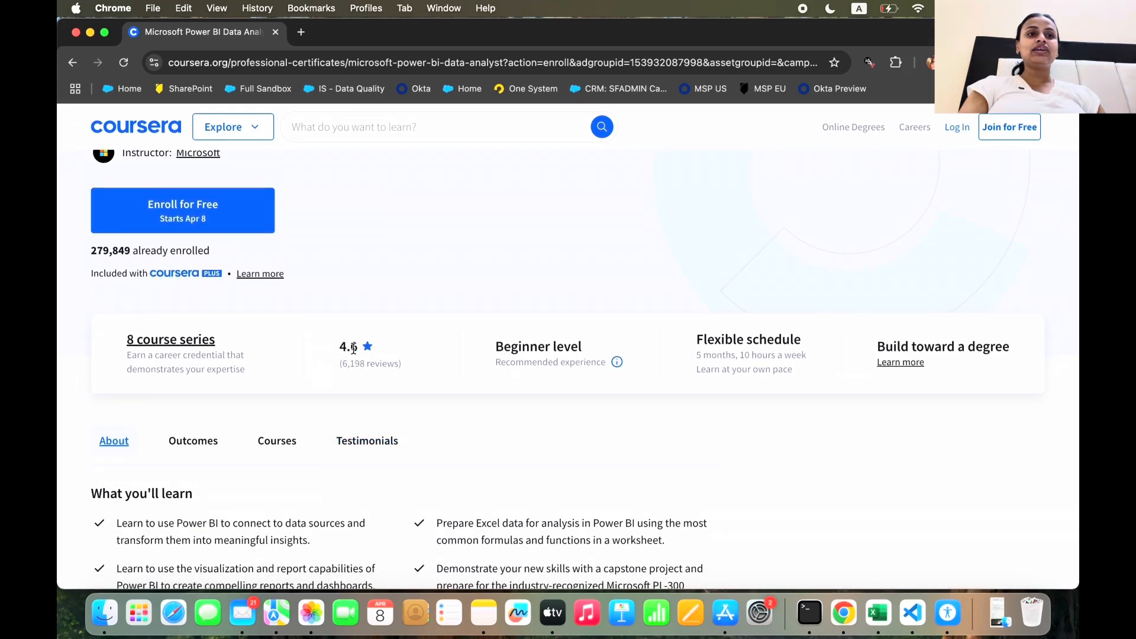
mouse_move(492, 352)
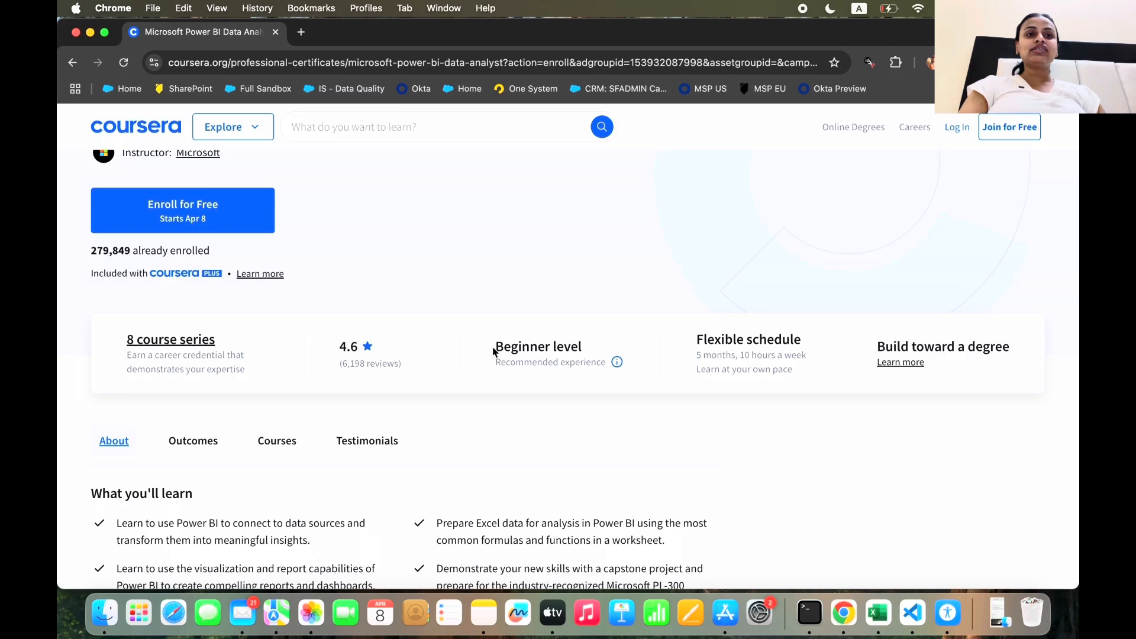
mouse_move(659, 393)
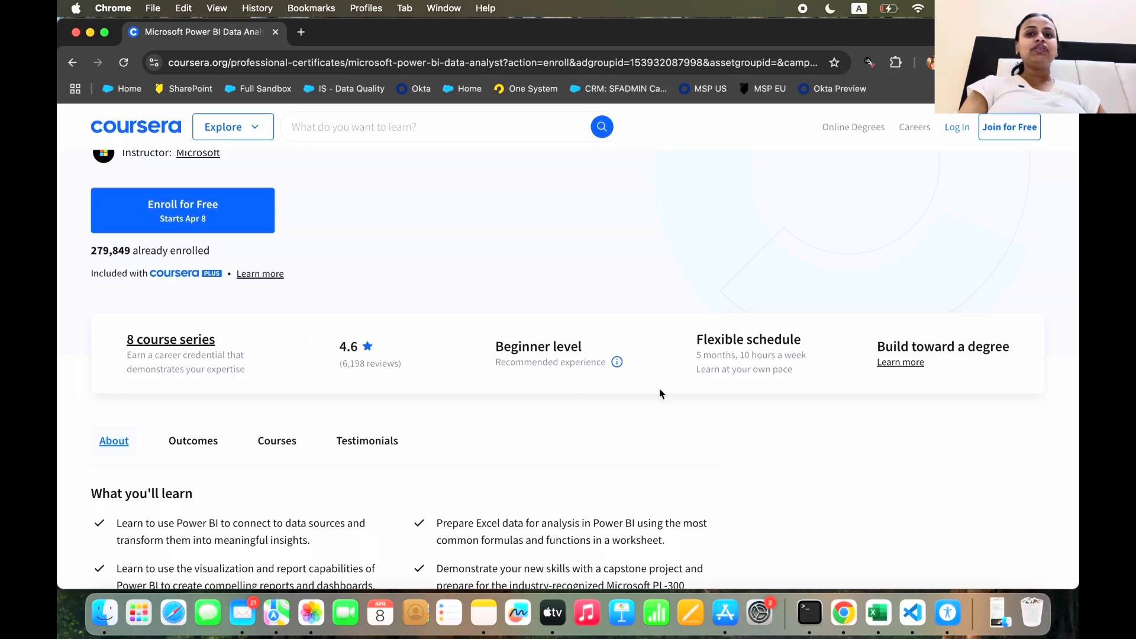
scroll(down, 3)
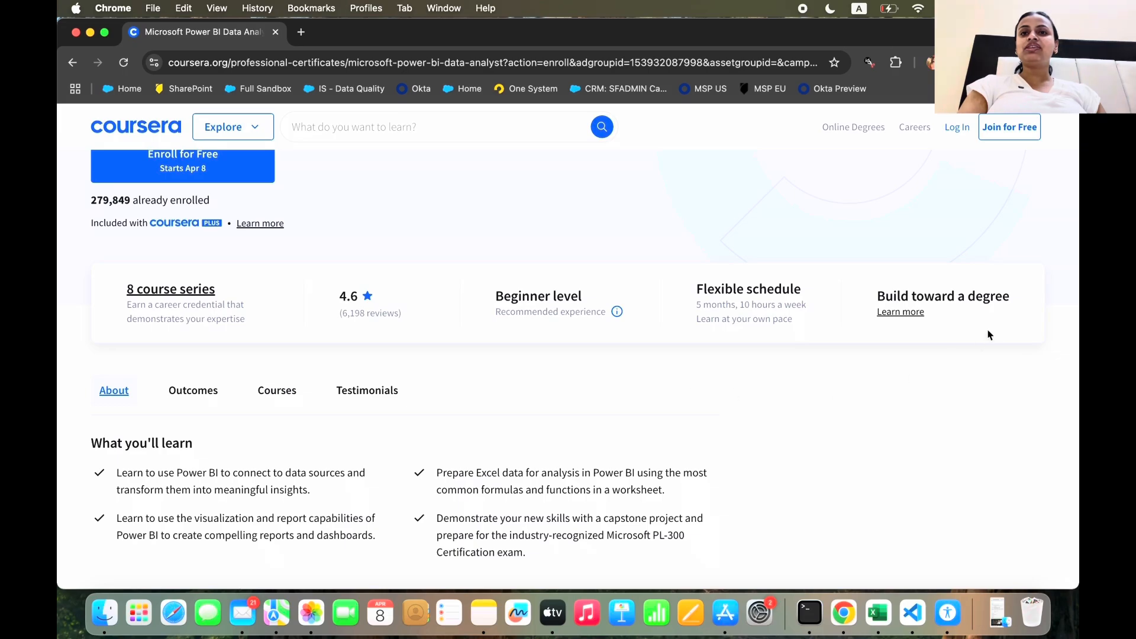
mouse_move(815, 262)
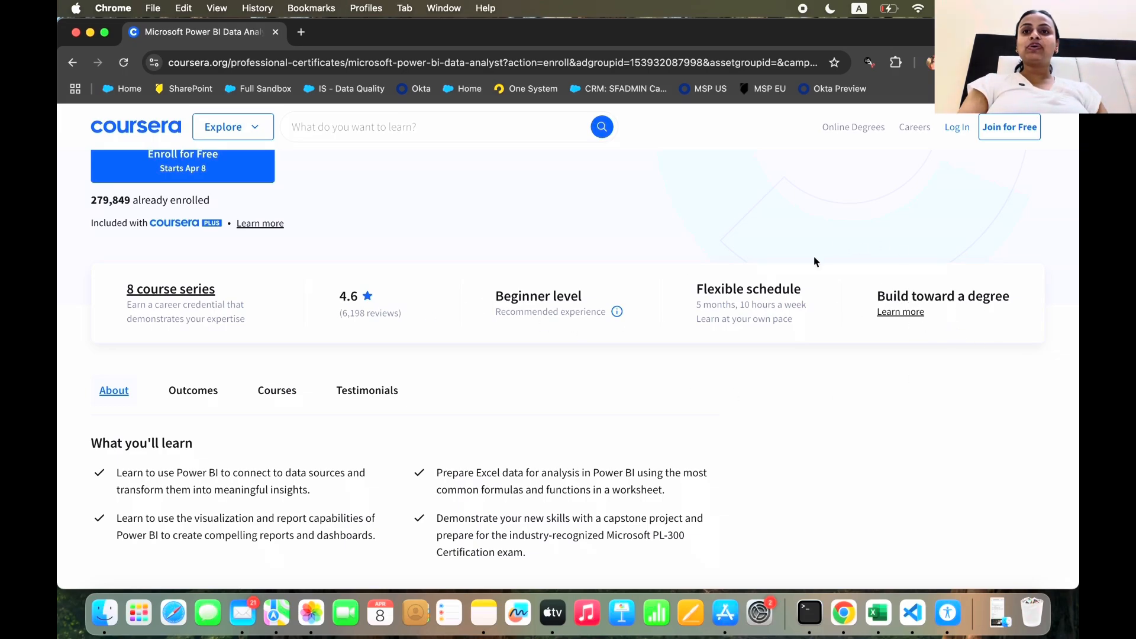
mouse_move(900, 311)
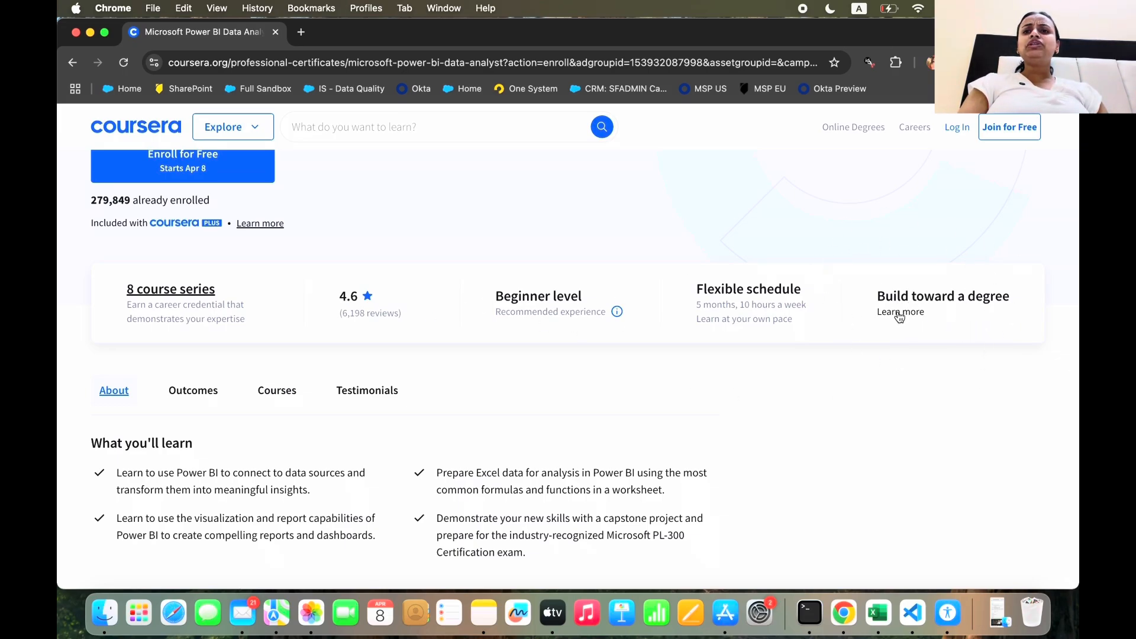
scroll(down, 3)
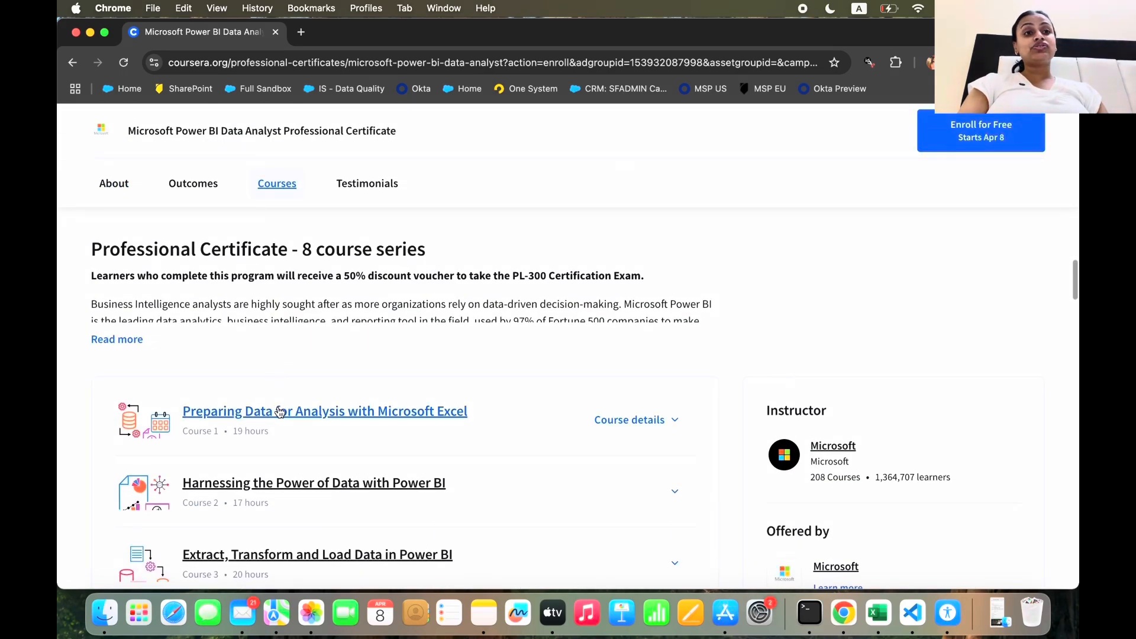
Scroll the Courses list from Course 1 (Excel data preparation) through Course 8 (PL-300 exam prep)
scroll(down, 3)
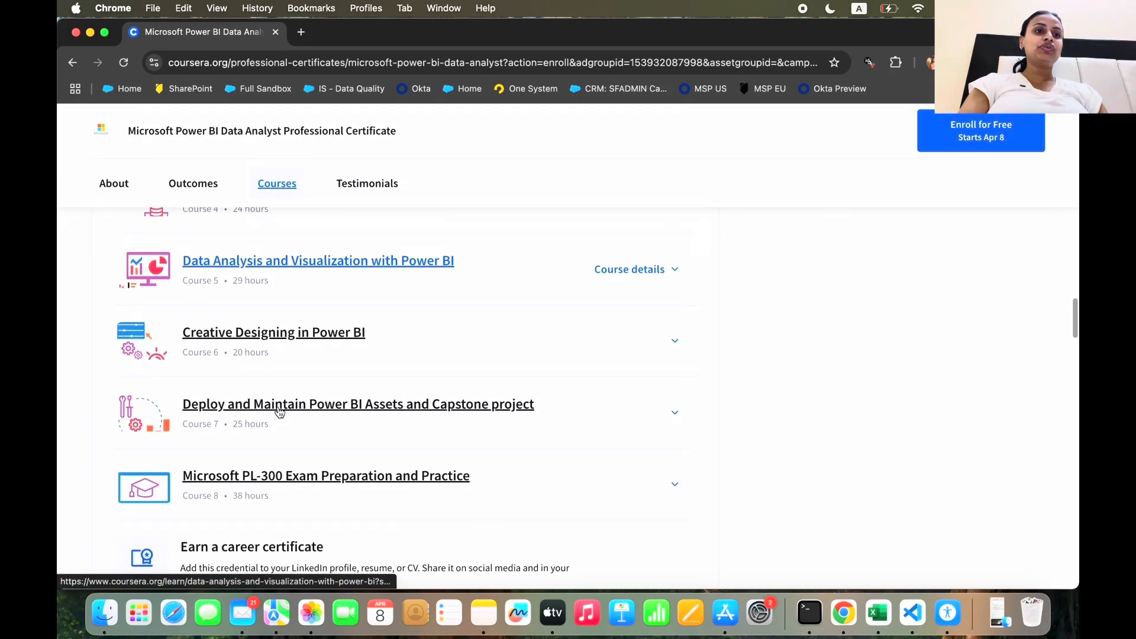
scroll(up, 3)
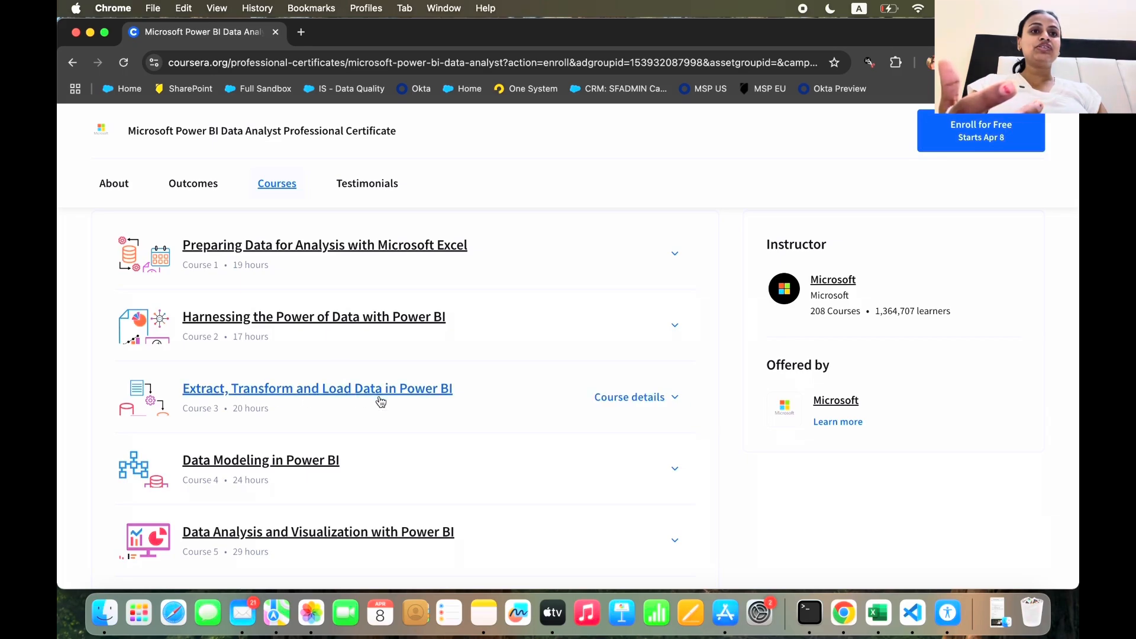
scroll(down, 3)
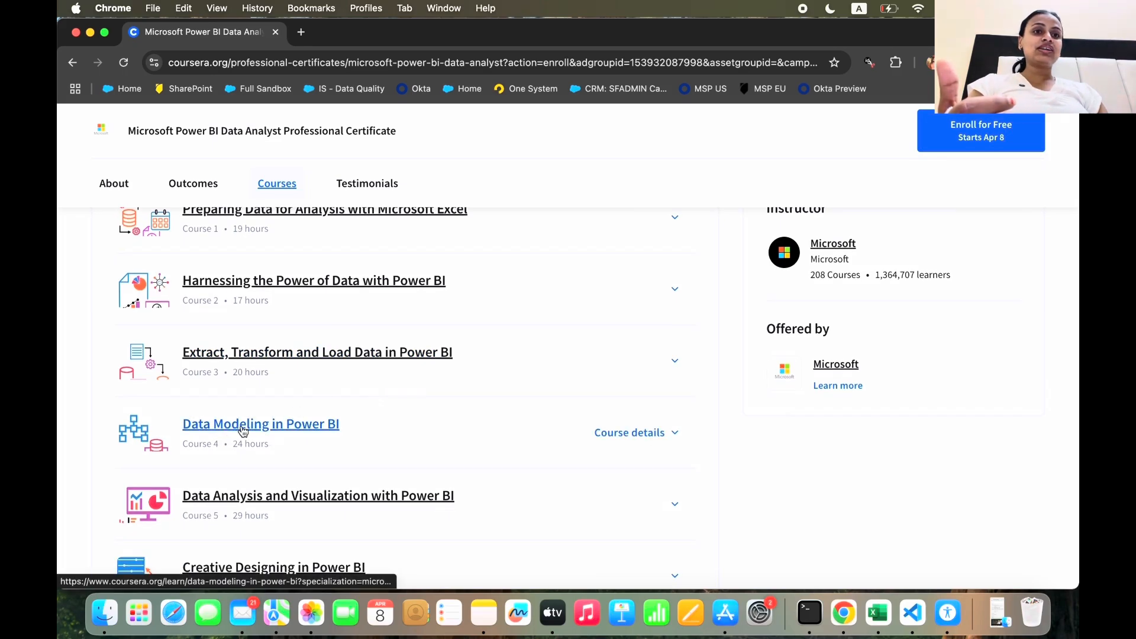
scroll(down, 3)
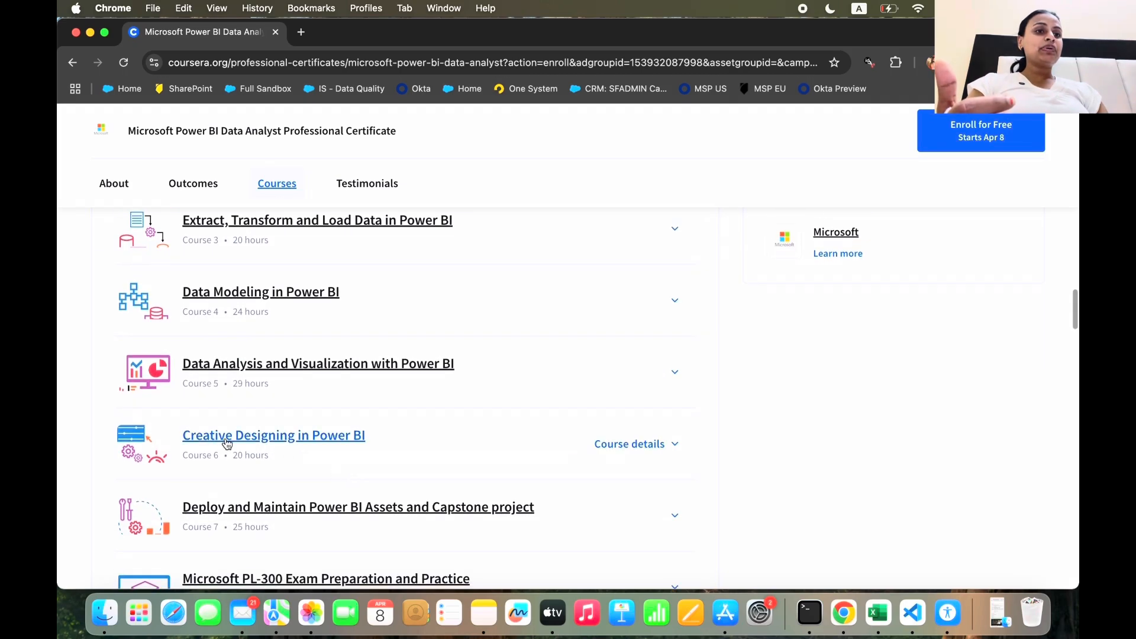
scroll(down, 3)
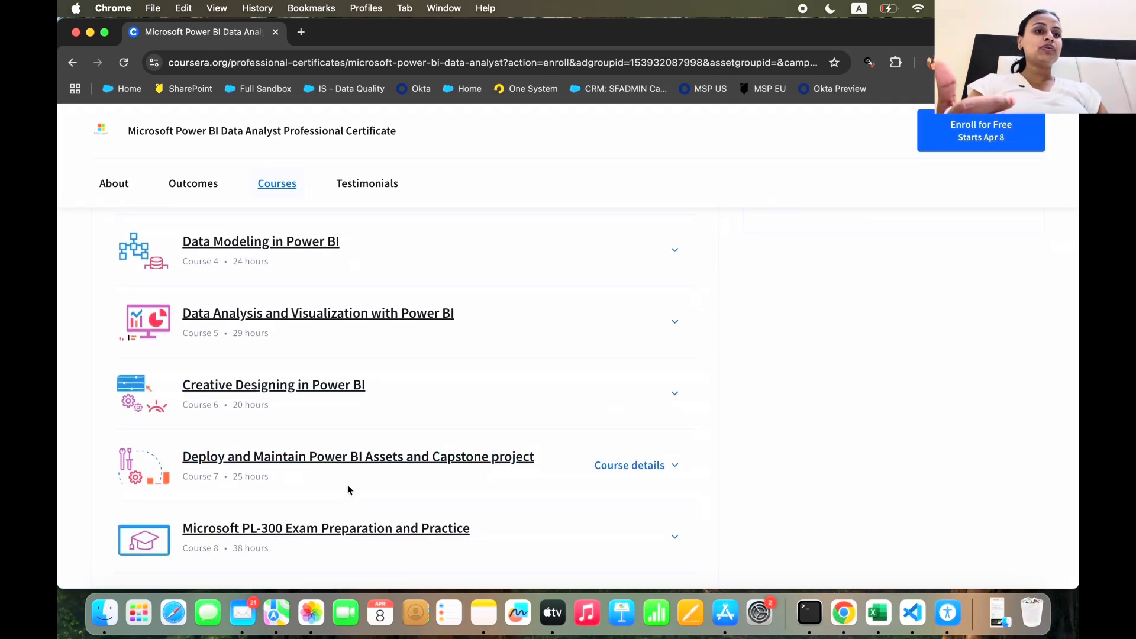
scroll(down, 3)
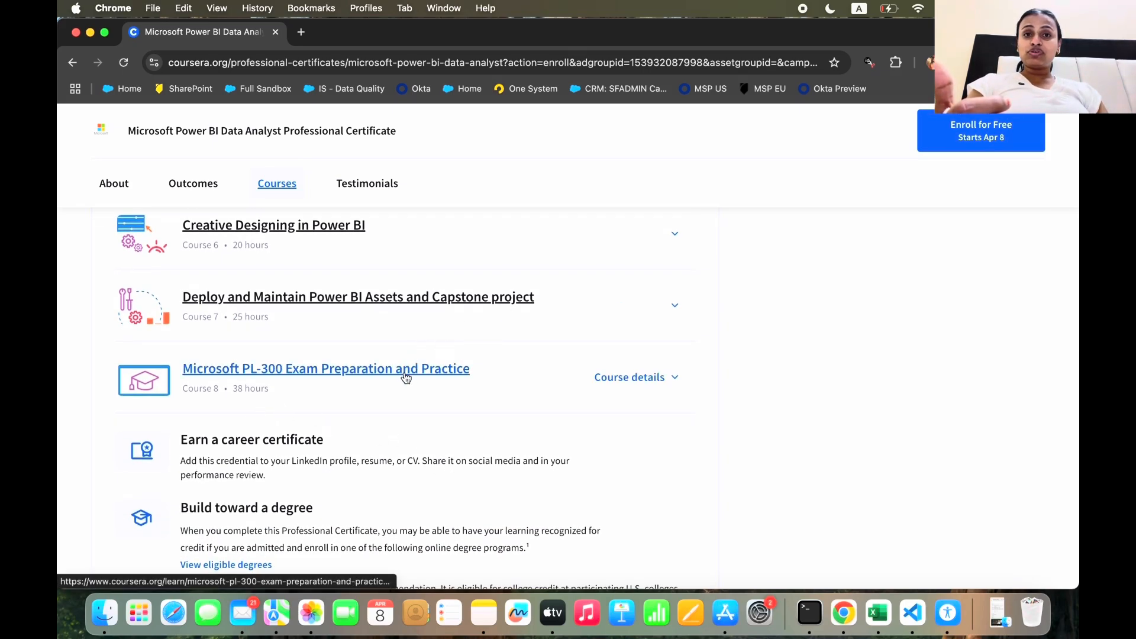
mouse_move(355, 383)
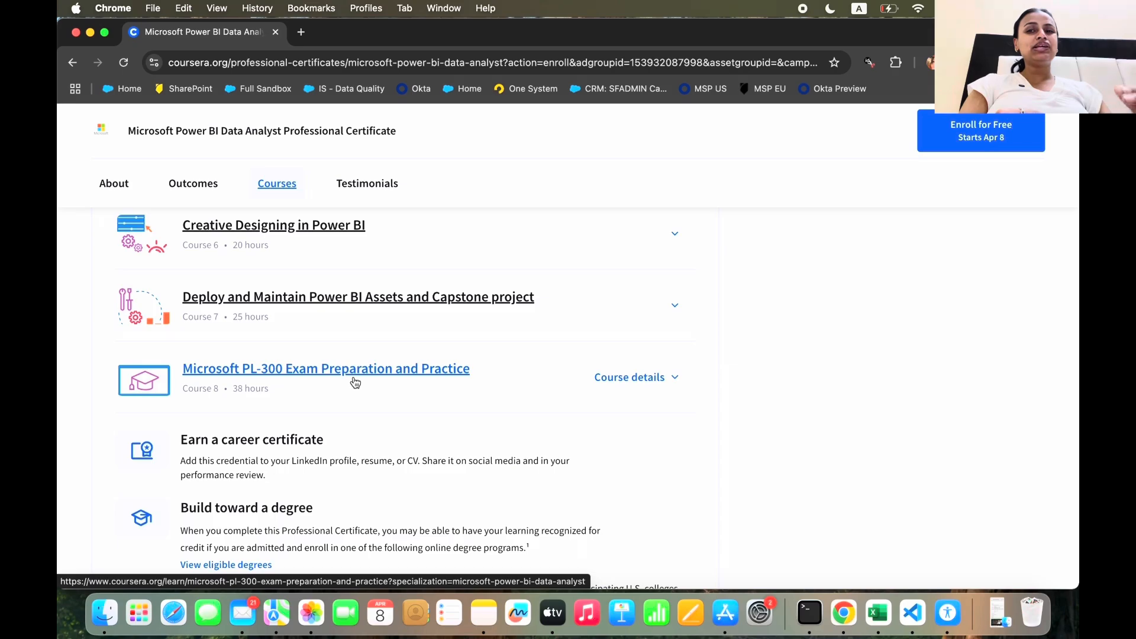
scroll(down, 3)
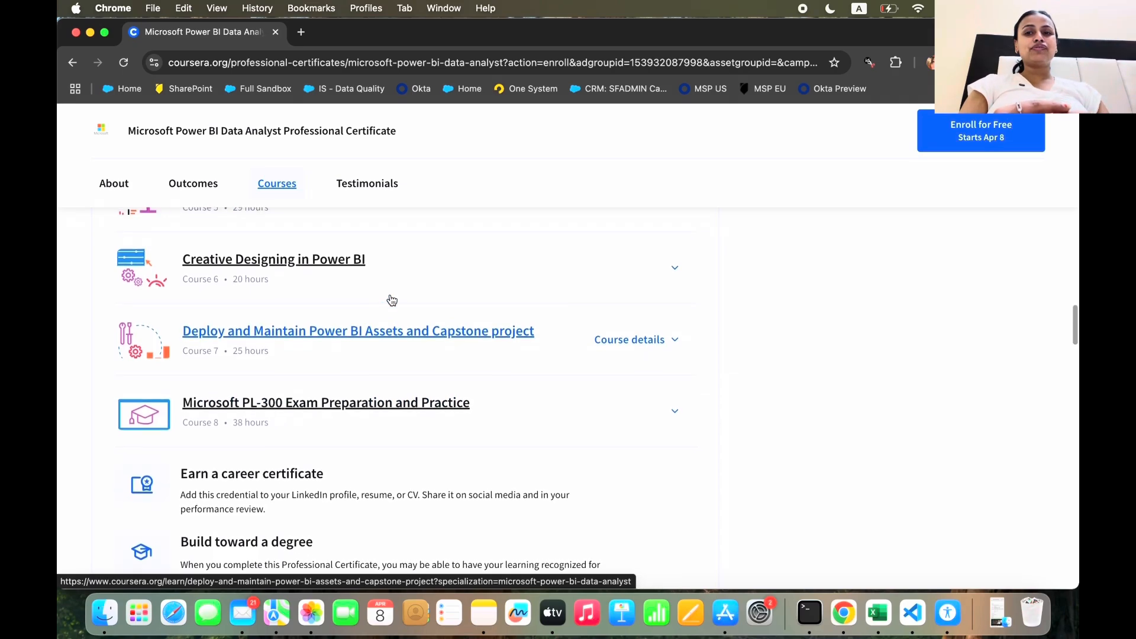
scroll(down, 3)
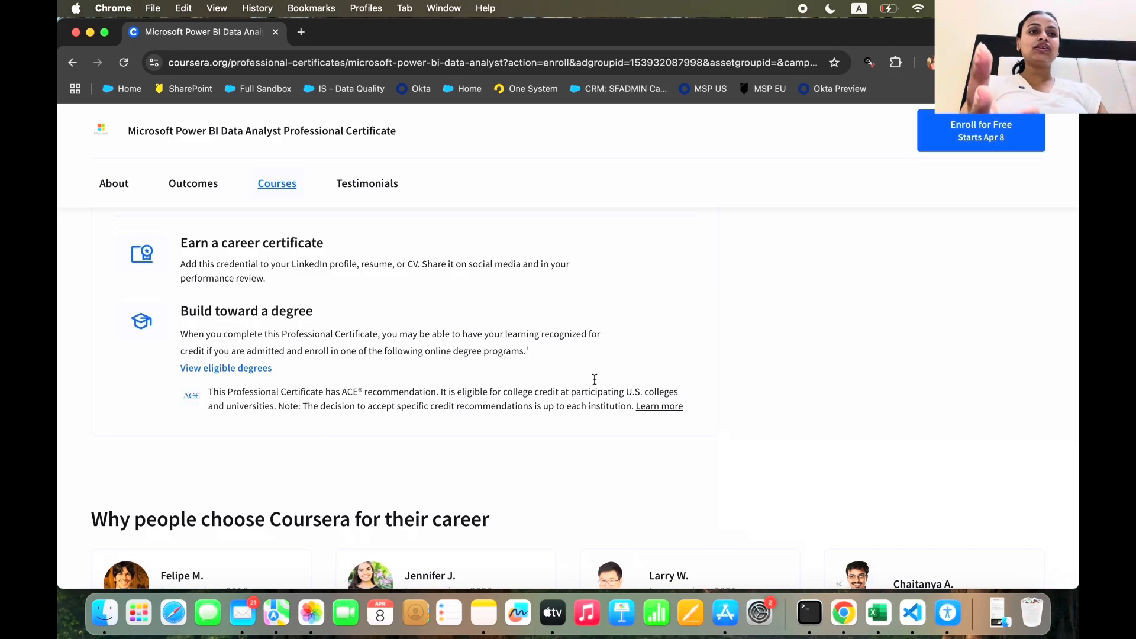
Scroll past the career-certificate and degree-credit notes back to the page top
scroll(up, 3)
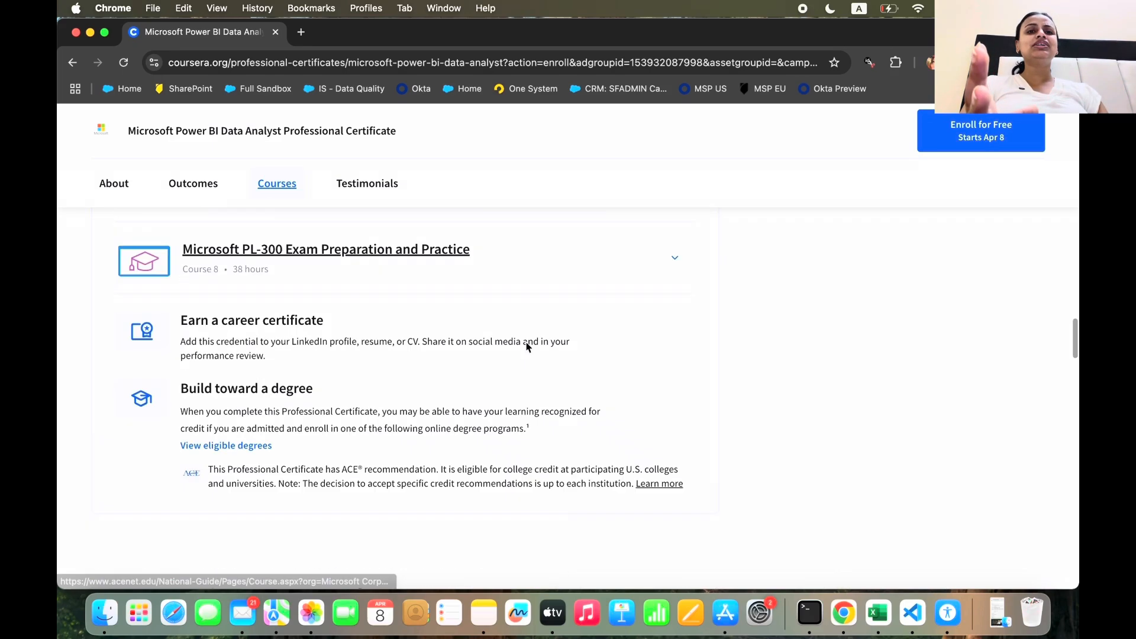
scroll(up, 3)
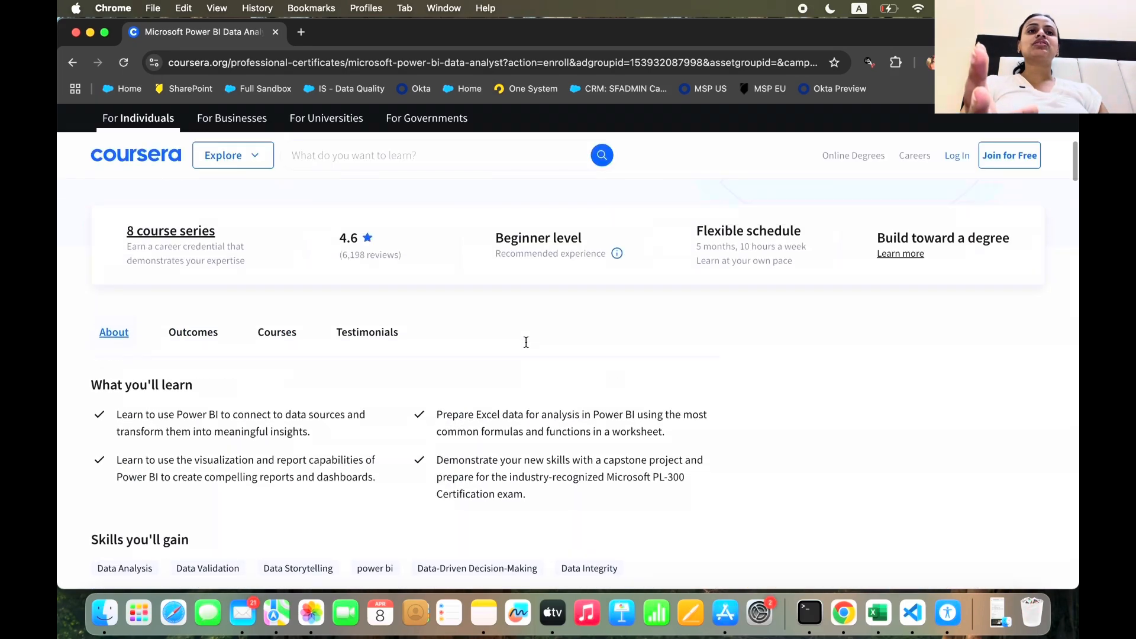
scroll(up, 3)
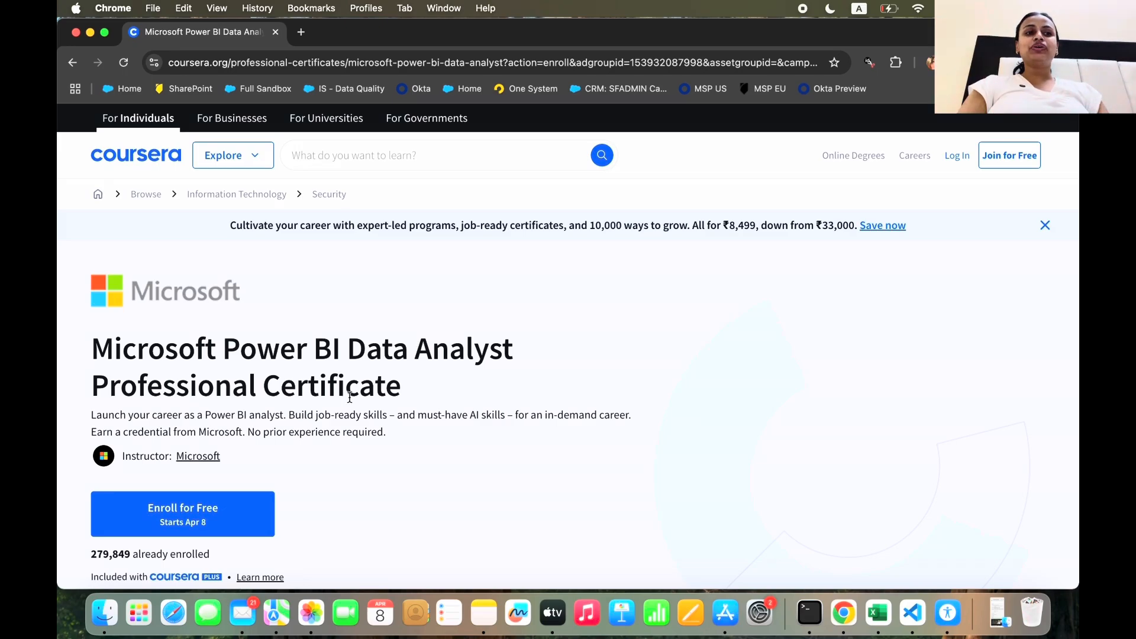
Scroll down past What you'll learn to Skills you'll gain and Details to know
scroll(down, 3)
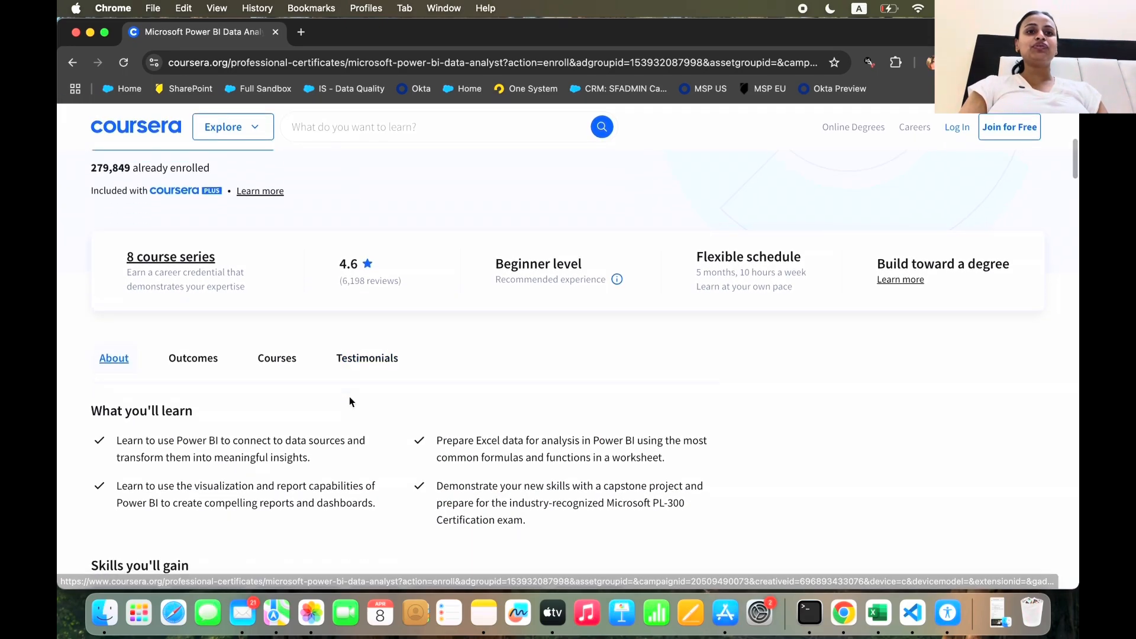
scroll(down, 3)
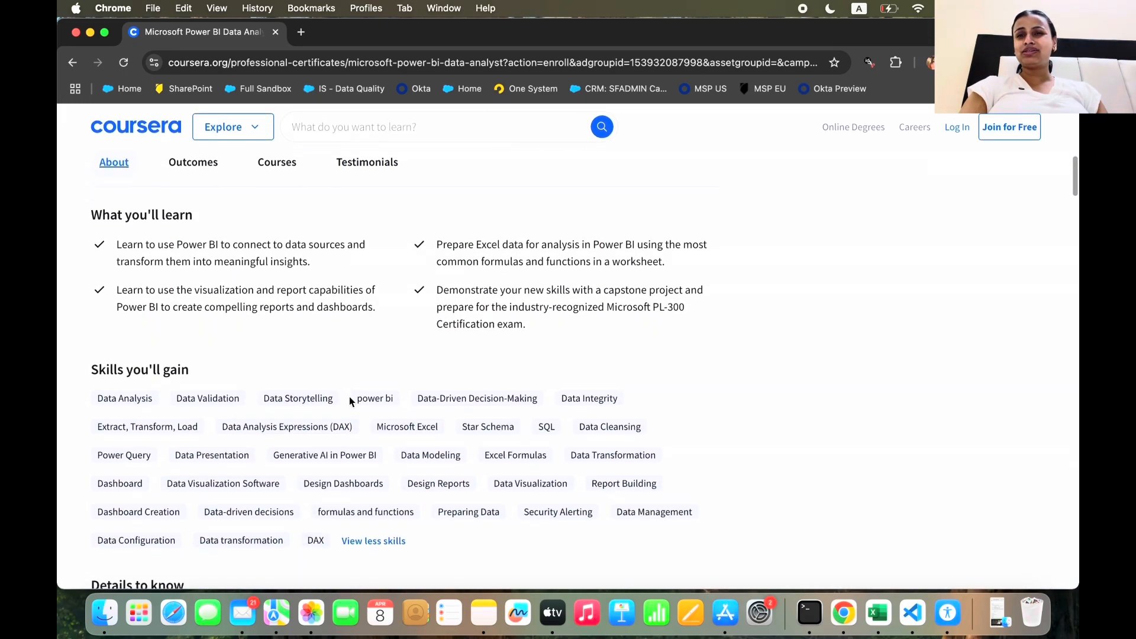
scroll(down, 3)
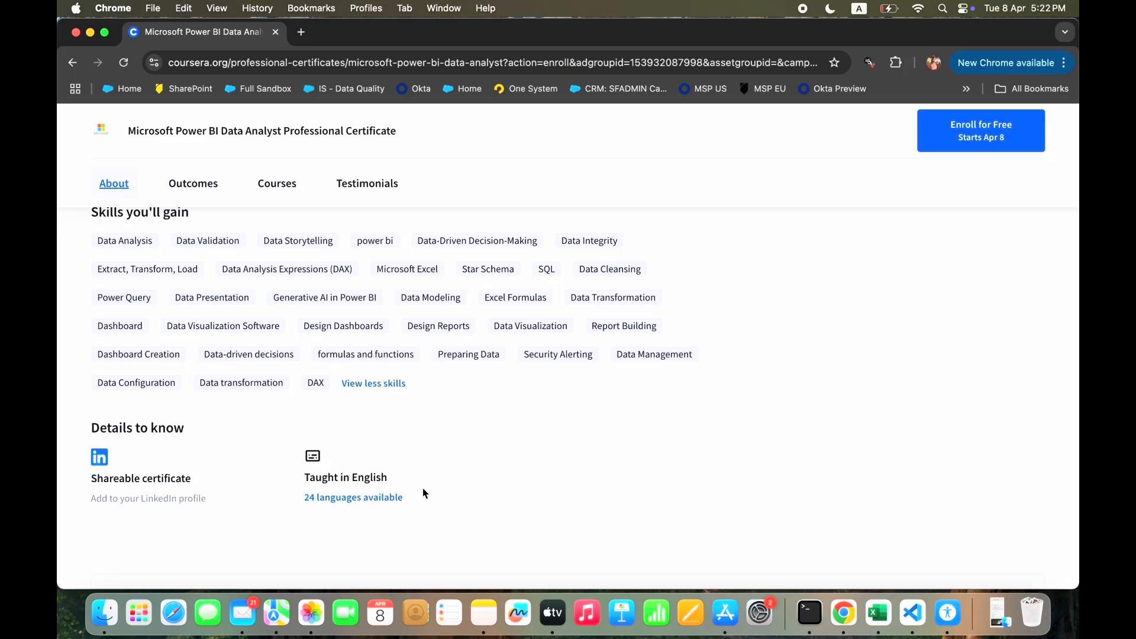
mouse_move(796, 8)
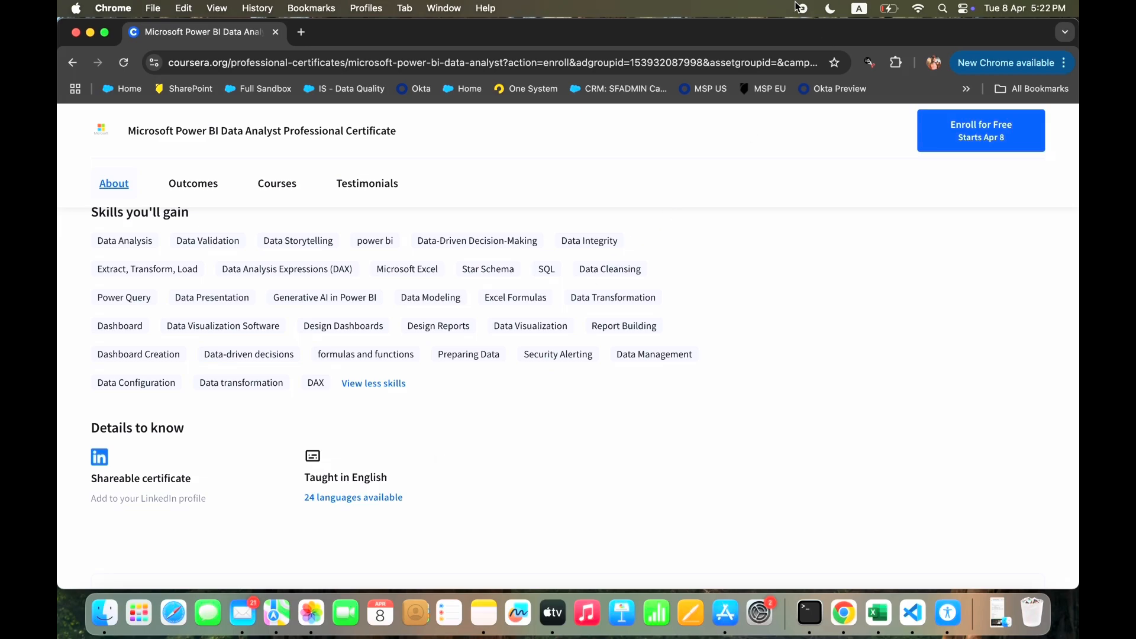